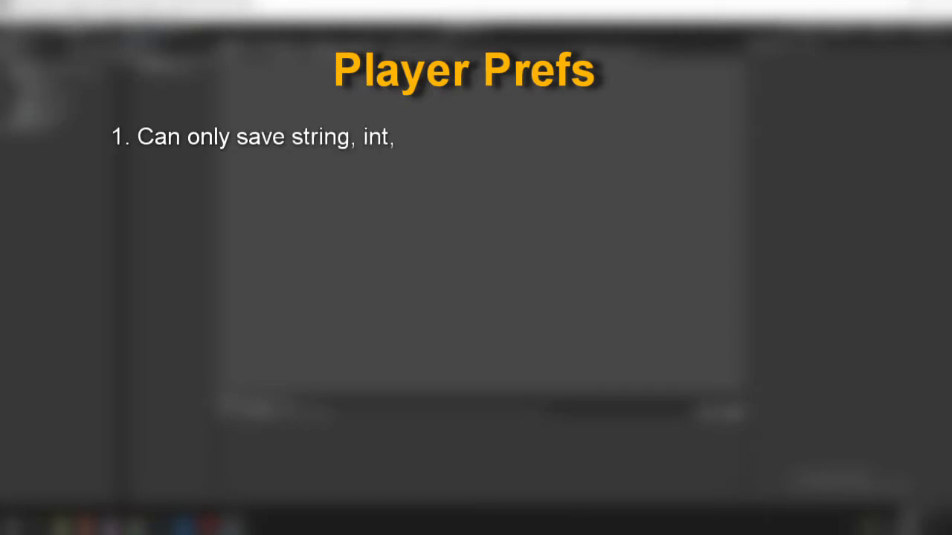
# Note on the Player Prefs slide that only string, int and float save, not complex data like Vector3.
pyautogui.write('float. Not suitable for complex data.')
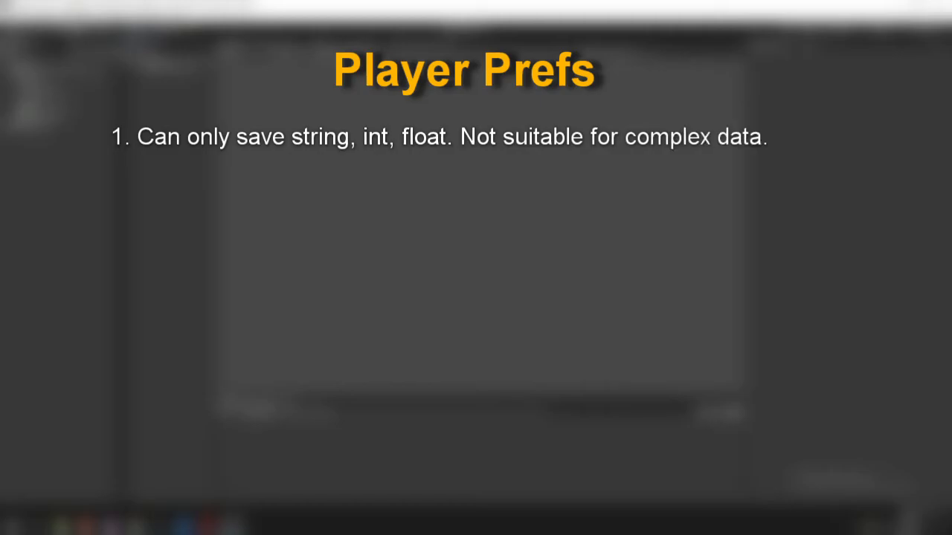
pyautogui.write('e.g Vector3 (FLOAT, FLOAT, FLOAT)')
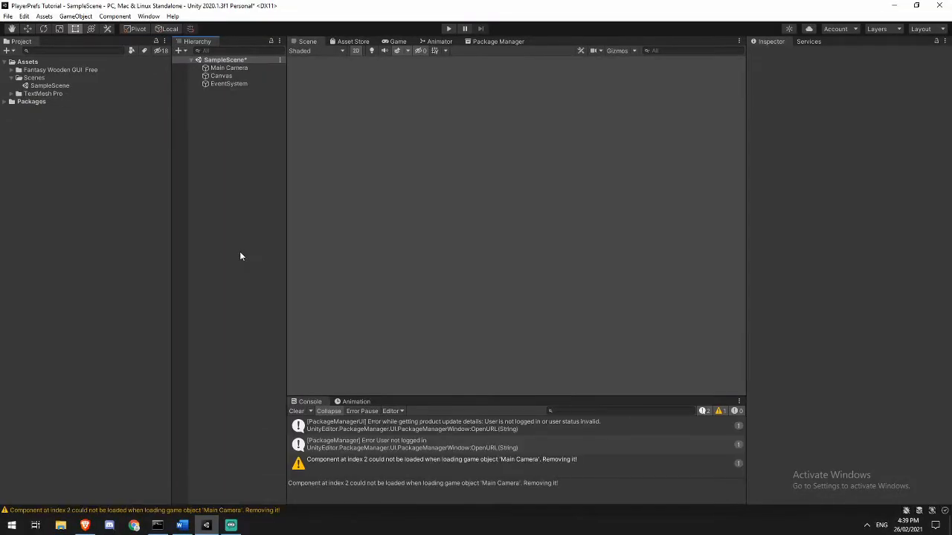
pyautogui.moveTo(238, 237)
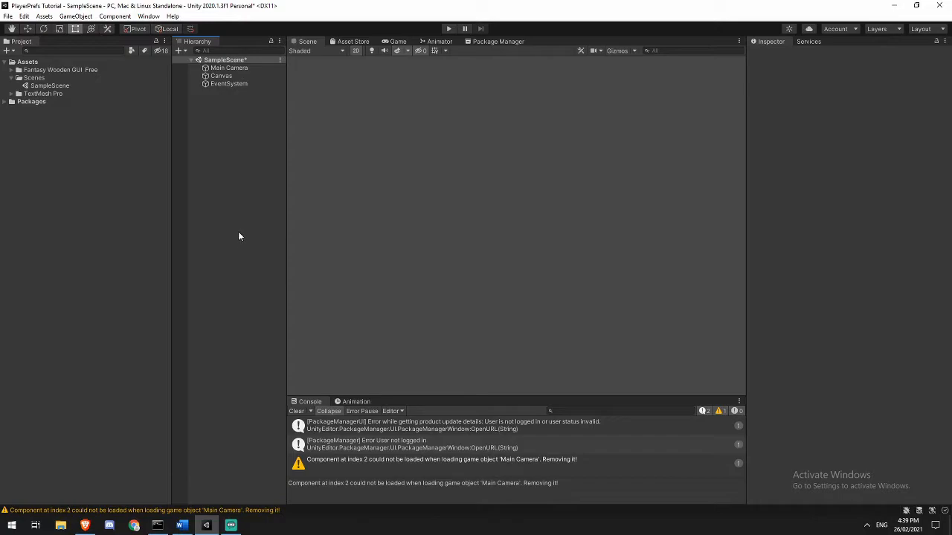
pyautogui.moveTo(243, 207)
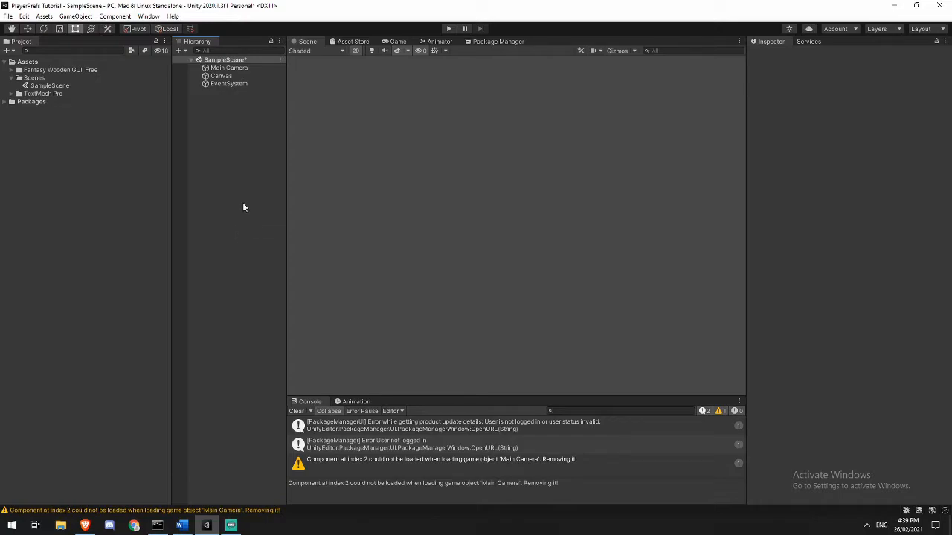
pyautogui.click(60, 70)
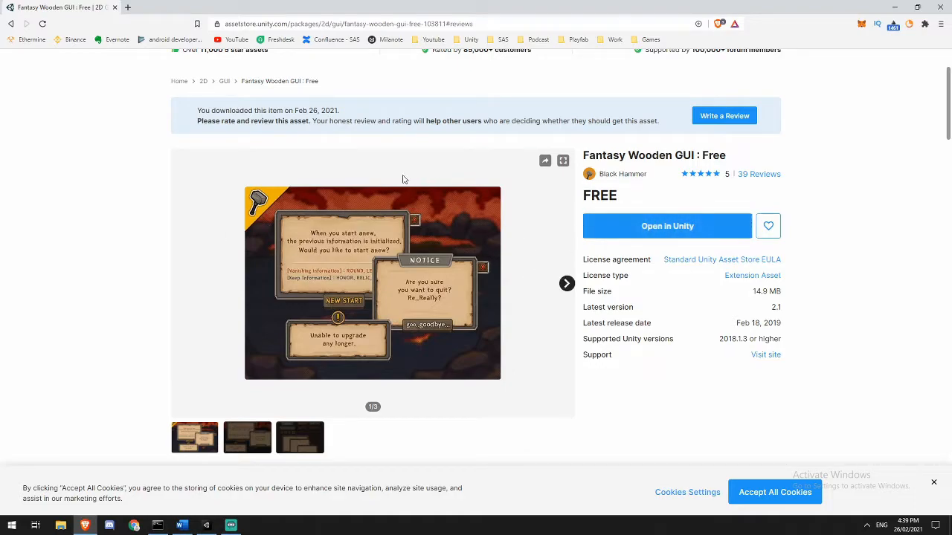
# Review the Fantasy Wooden GUI : Free asset page and return to the Unity project window.
pyautogui.scroll(-3)
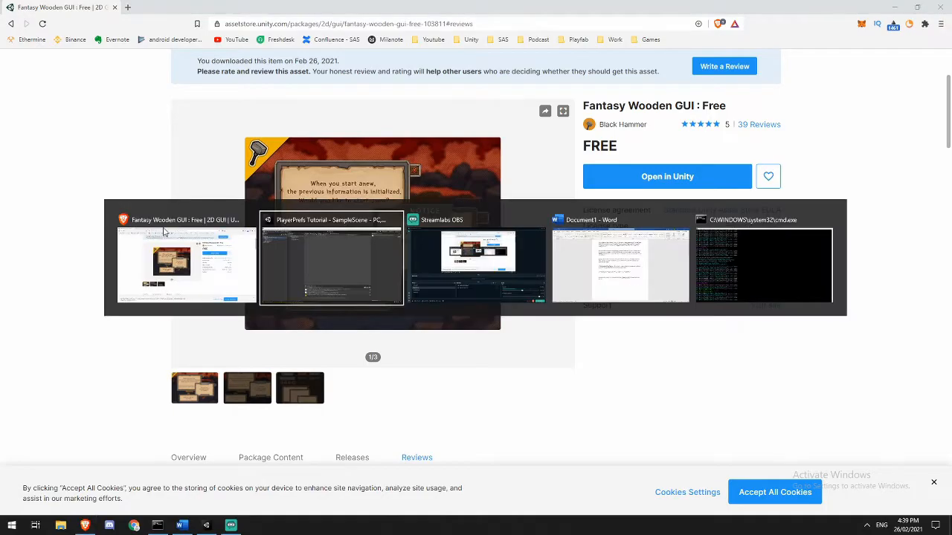
pyautogui.click(330, 258)
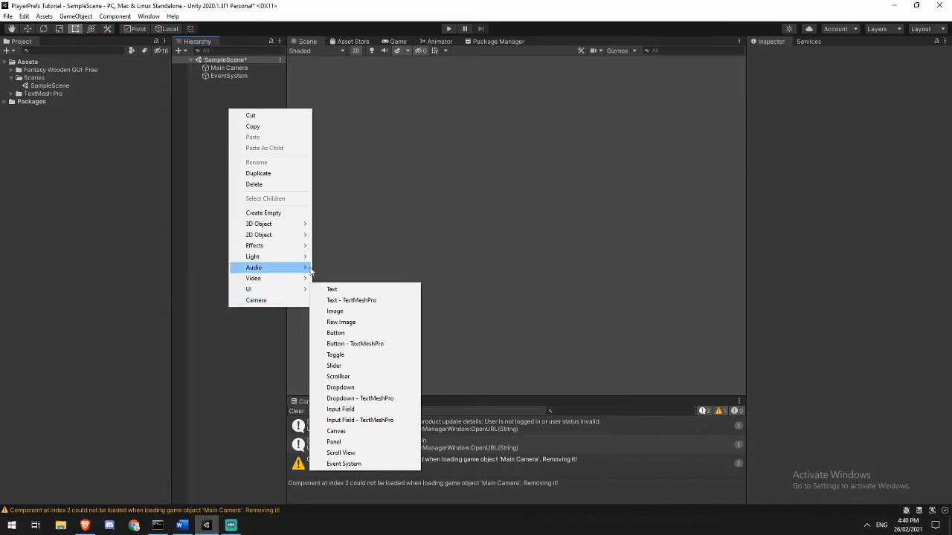
# Add a UI Panel under a Canvas and give it the UI board Large stone sprite.
pyautogui.click(333, 441)
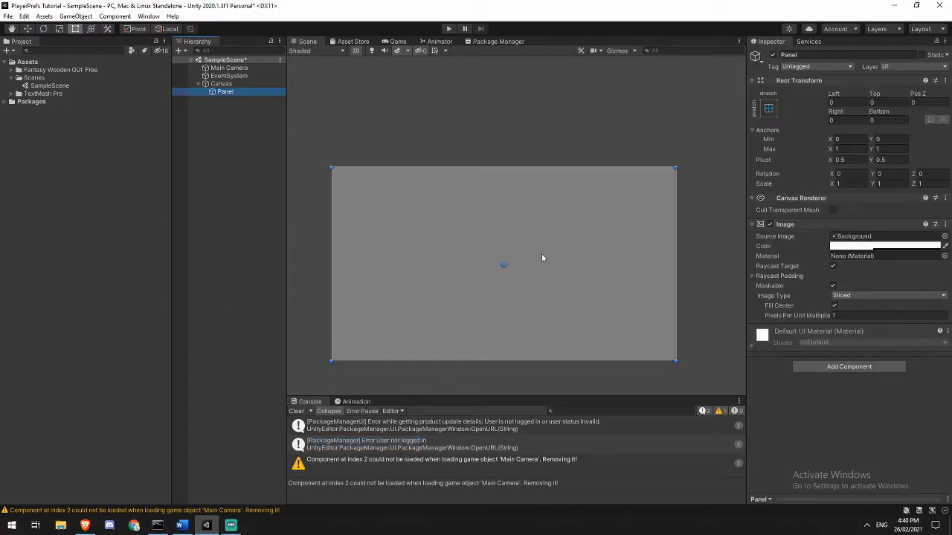
pyautogui.click(220, 83)
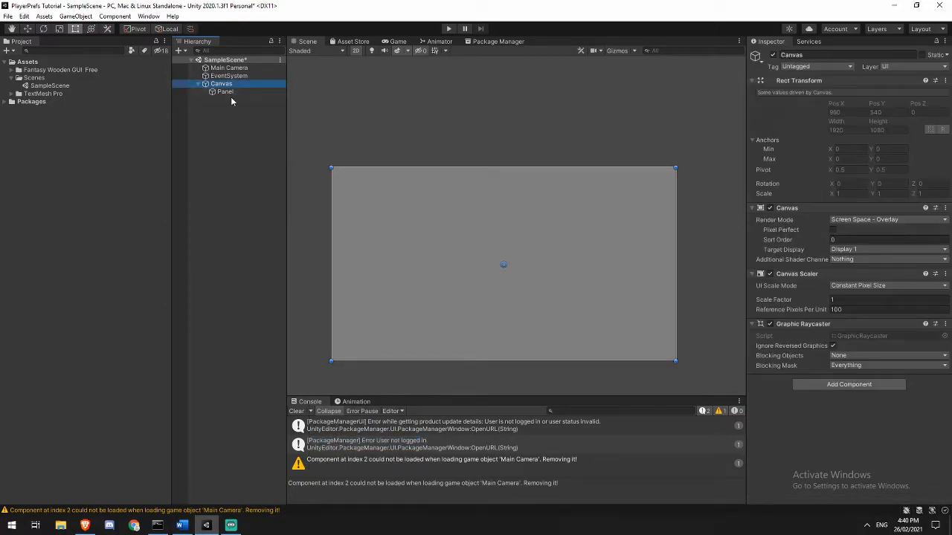
pyautogui.click(224, 92)
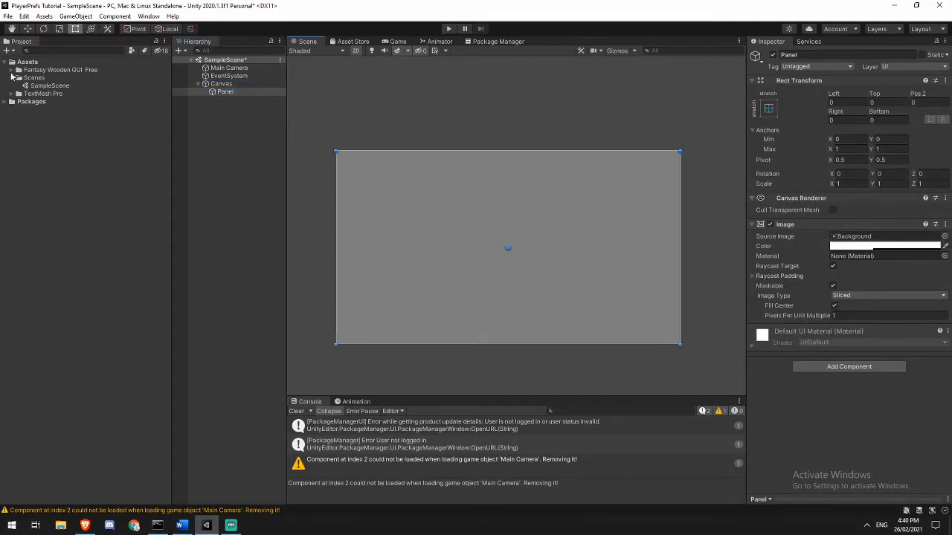
pyautogui.click(13, 70)
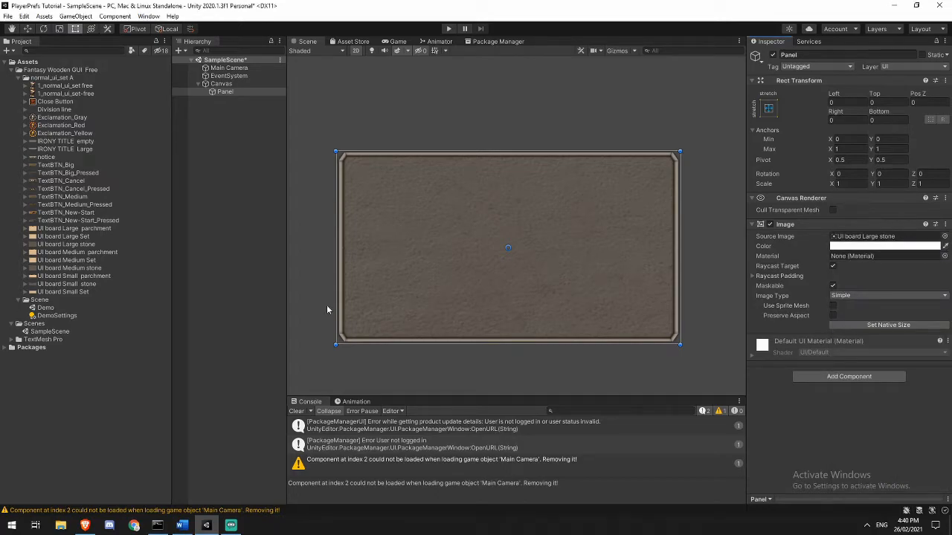
# Add a Small parchment Image under the Panel at native size, anchored top centre.
pyautogui.rightClick(223, 92)
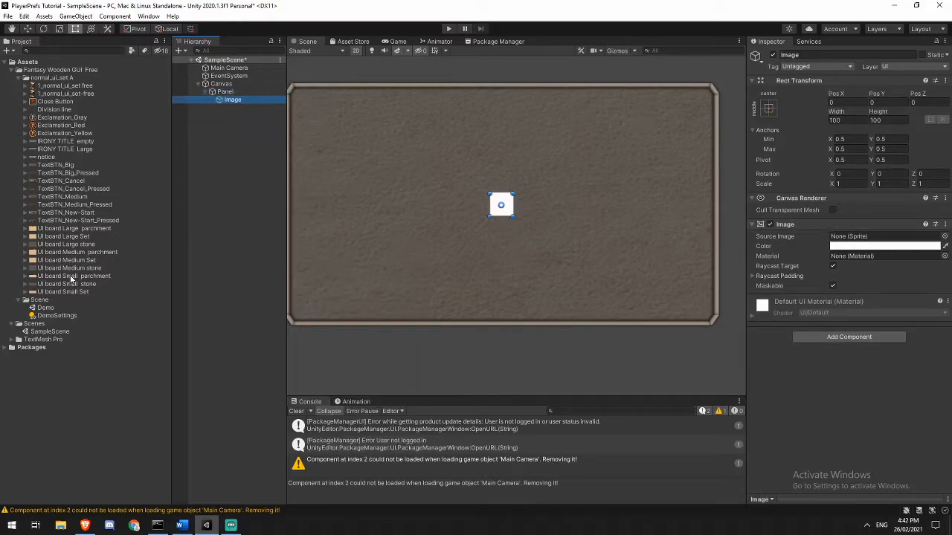
pyautogui.moveTo(59, 275)
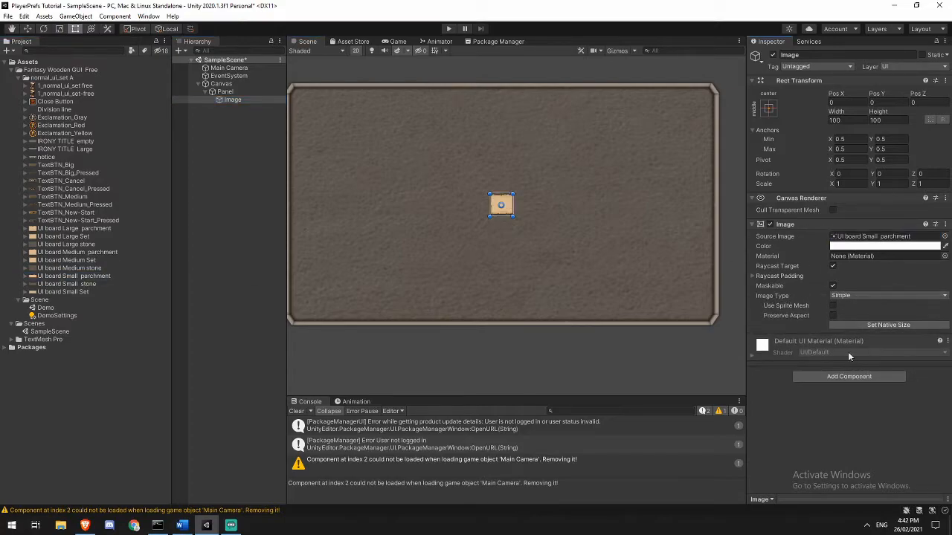
pyautogui.click(887, 324)
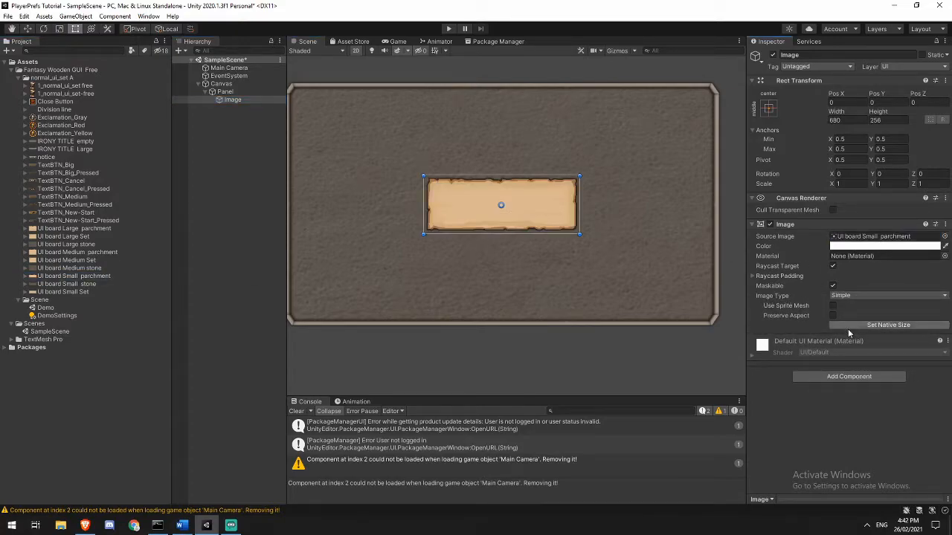
pyautogui.click(768, 109)
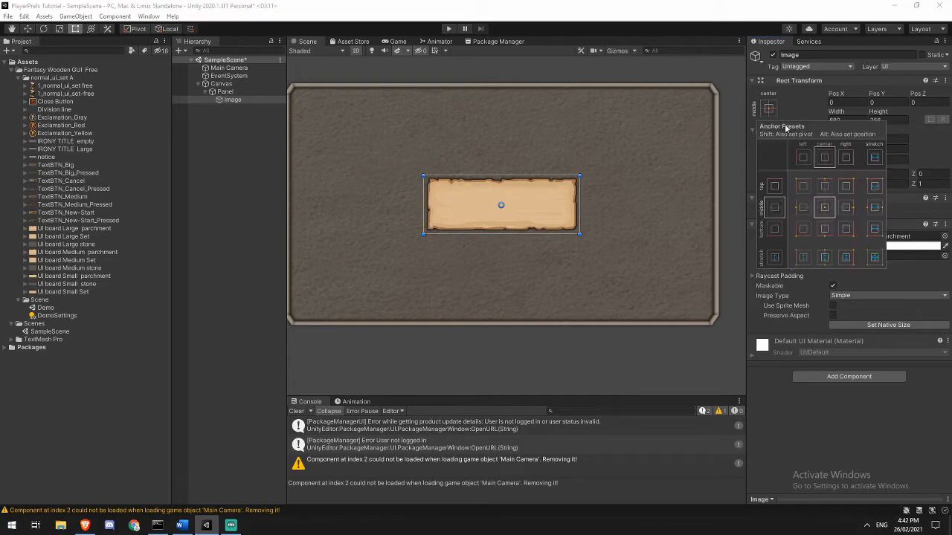
pyautogui.click(824, 186)
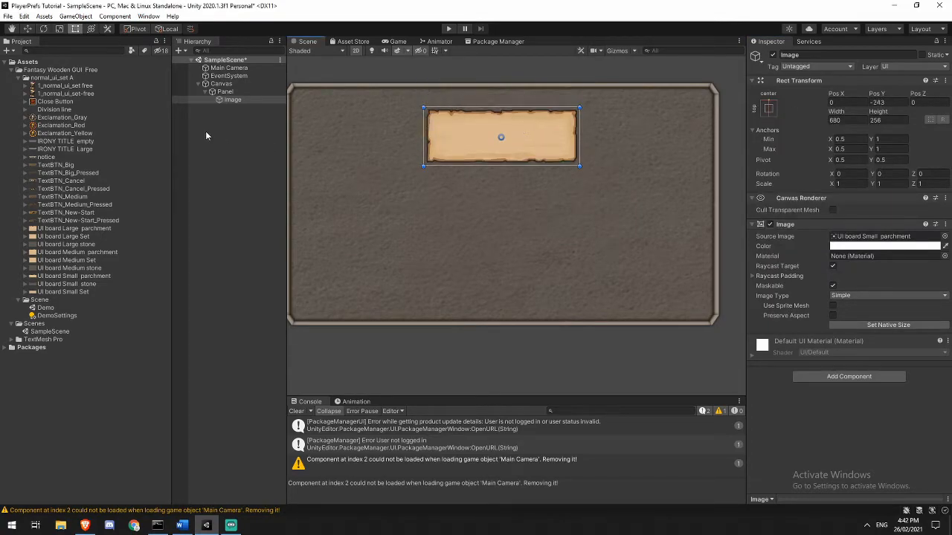
# Add a TextMeshPro label 'Saved Points:' on the parchment and duplicate it as 'Current Points:'.
pyautogui.rightClick(223, 92)
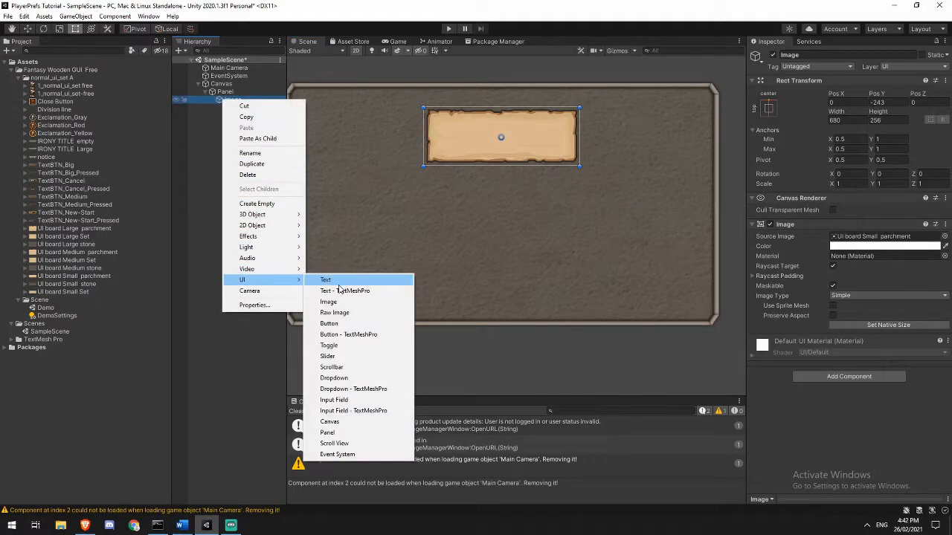
pyautogui.click(345, 290)
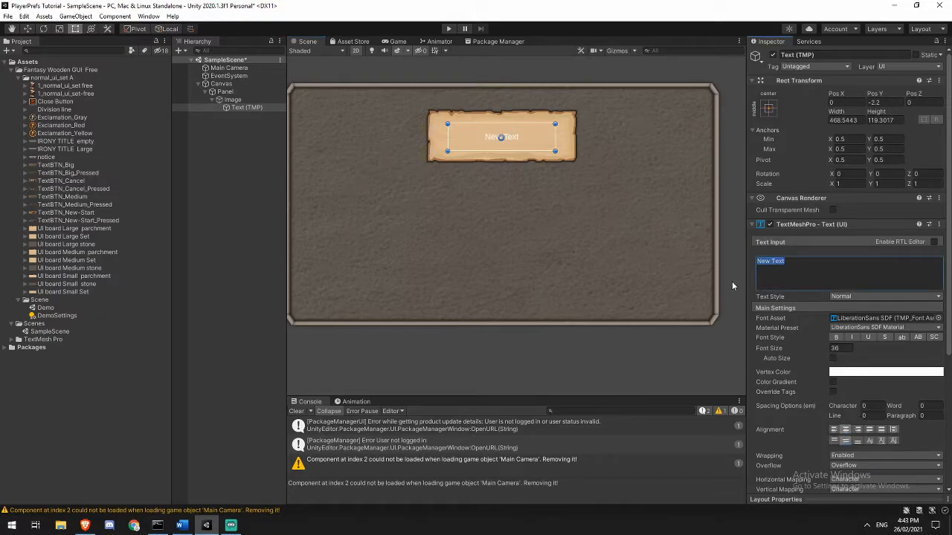
pyautogui.write('Saved Points:')
pyautogui.write('CurPoints Txt')
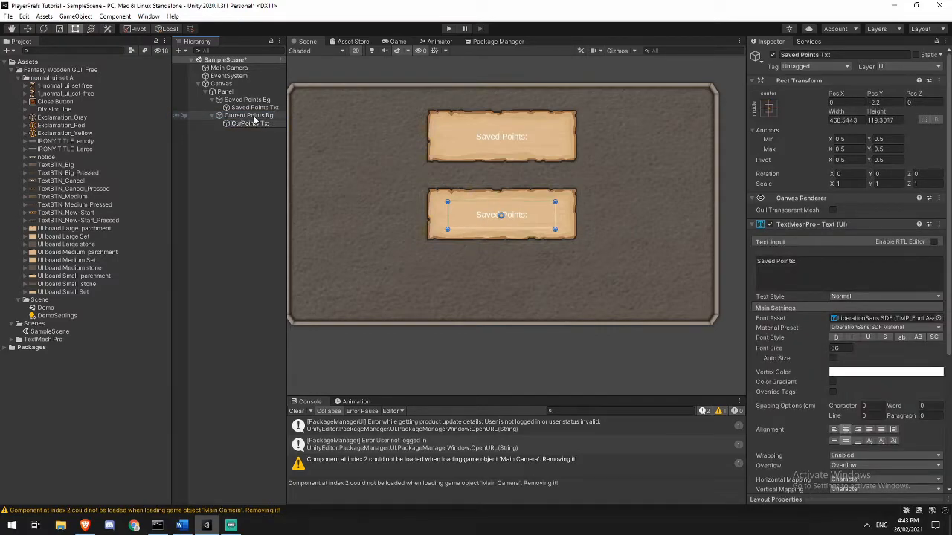
pyautogui.click(256, 121)
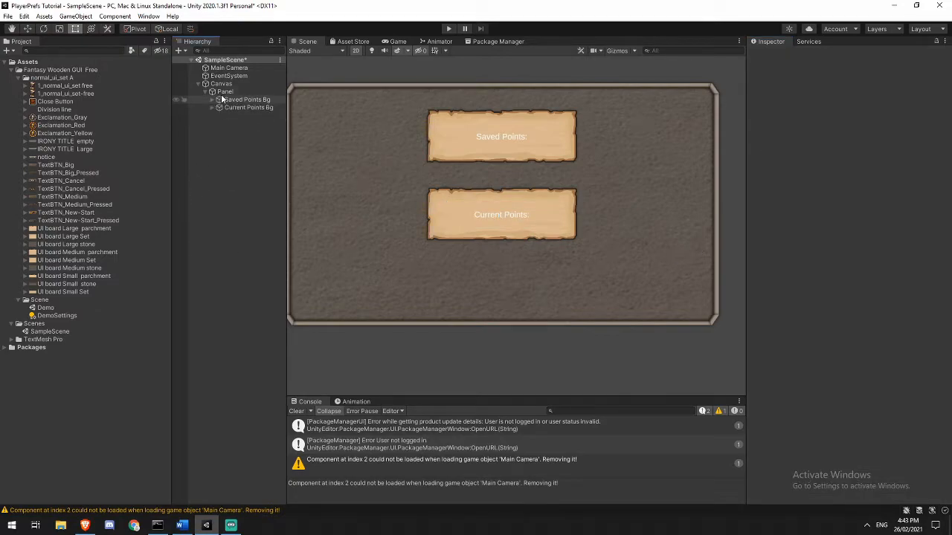
# Add a Button under the Panel below Current Points with a wooden TextBTN sprite.
pyautogui.rightClick(223, 92)
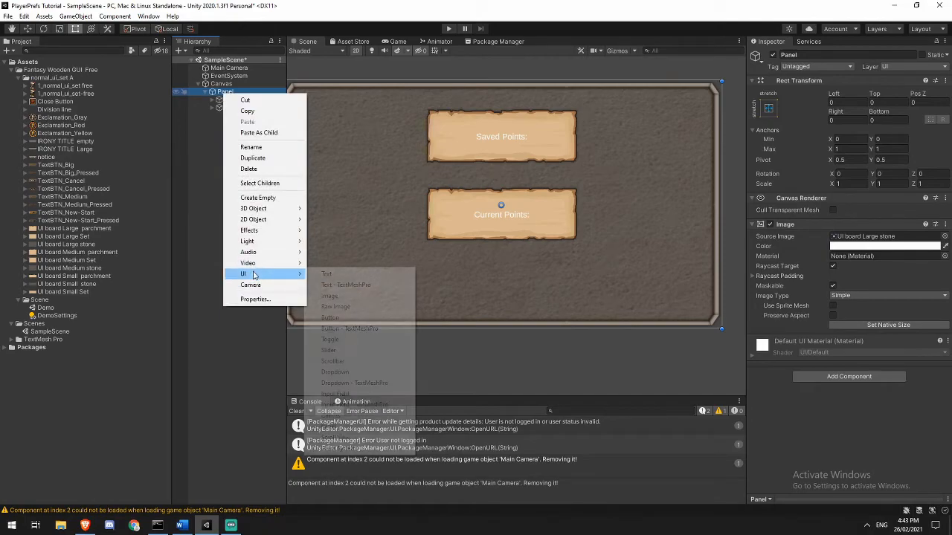
pyautogui.click(330, 318)
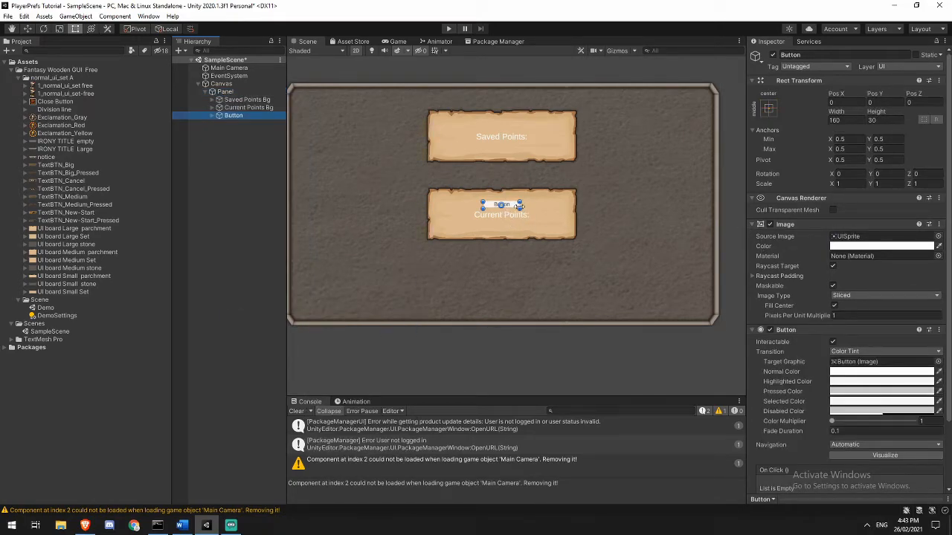
pyautogui.moveTo(502, 206); pyautogui.dragTo(498, 285)
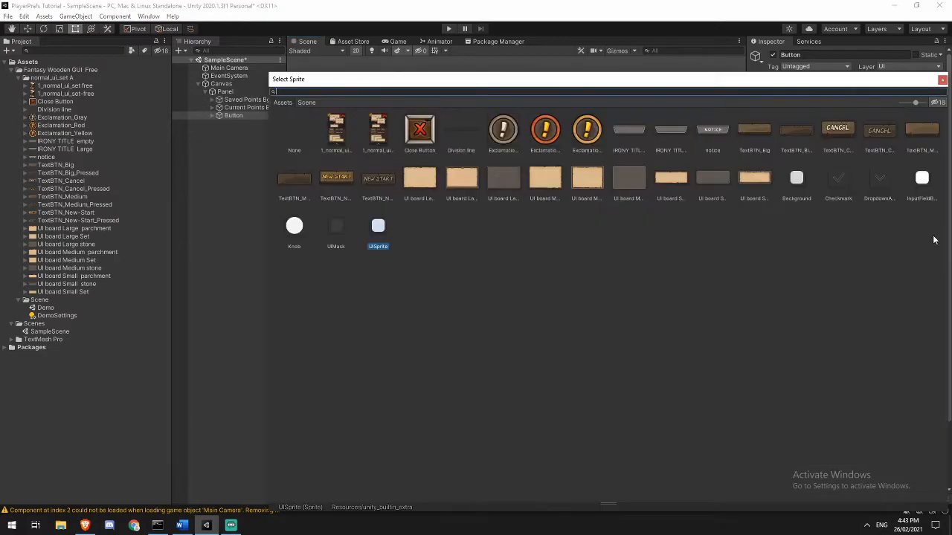
pyautogui.write('btn')
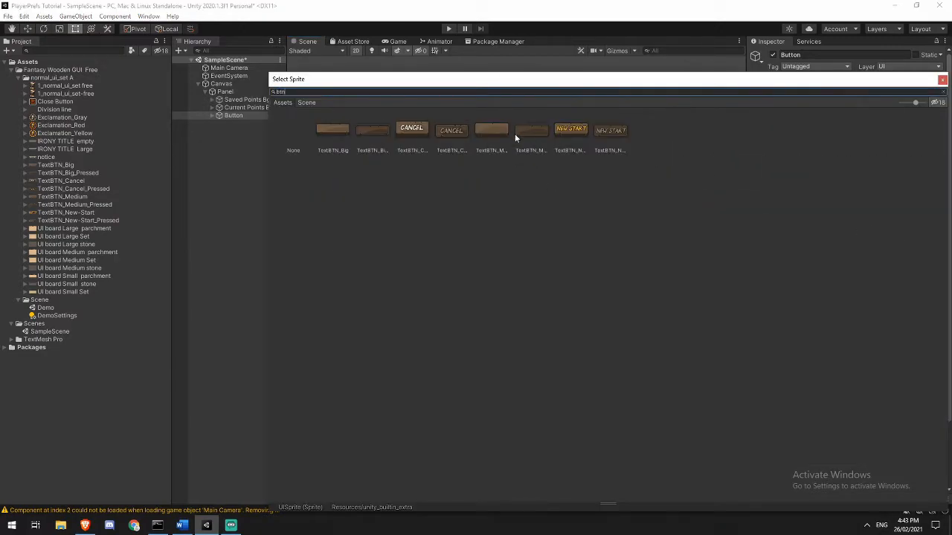
pyautogui.click(491, 131)
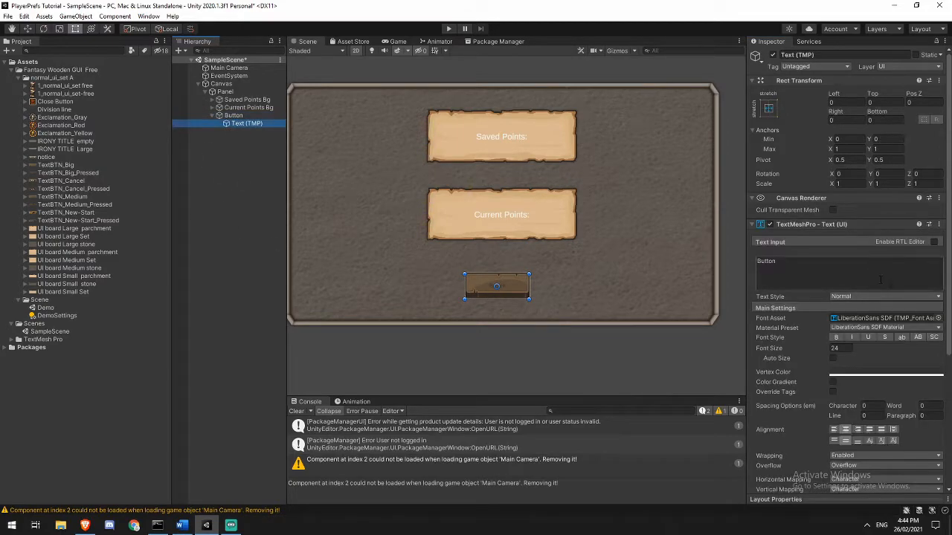
# Label the button 'Add Points' and rename its object to match.
pyautogui.write('Add Poi')
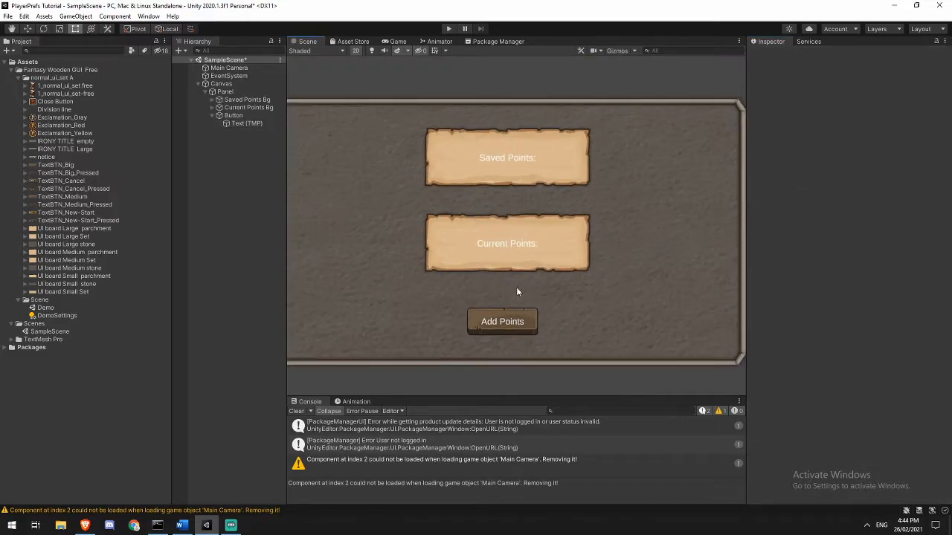
pyautogui.click(234, 116)
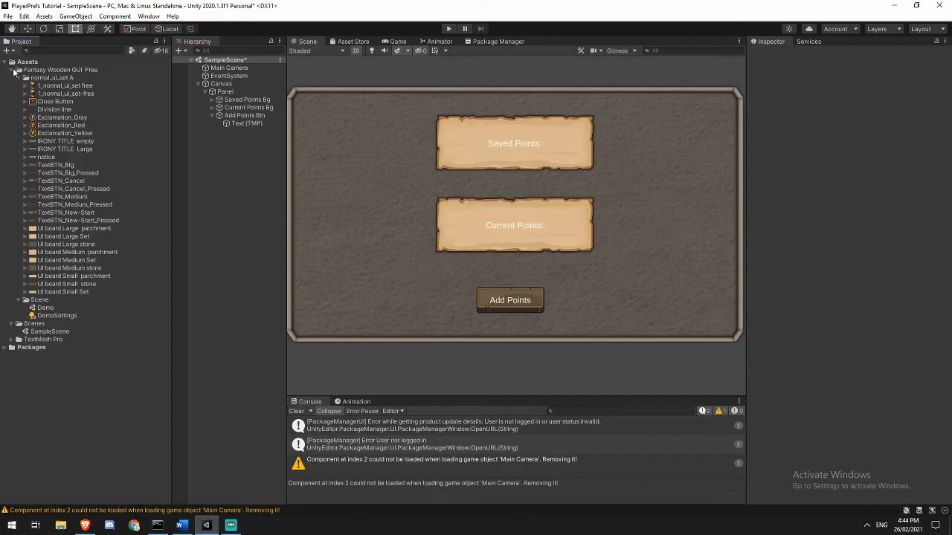
# Create a Scripts folder in Assets holding a new C# script named PointCounter.
pyautogui.click(26, 63)
pyautogui.write('S')
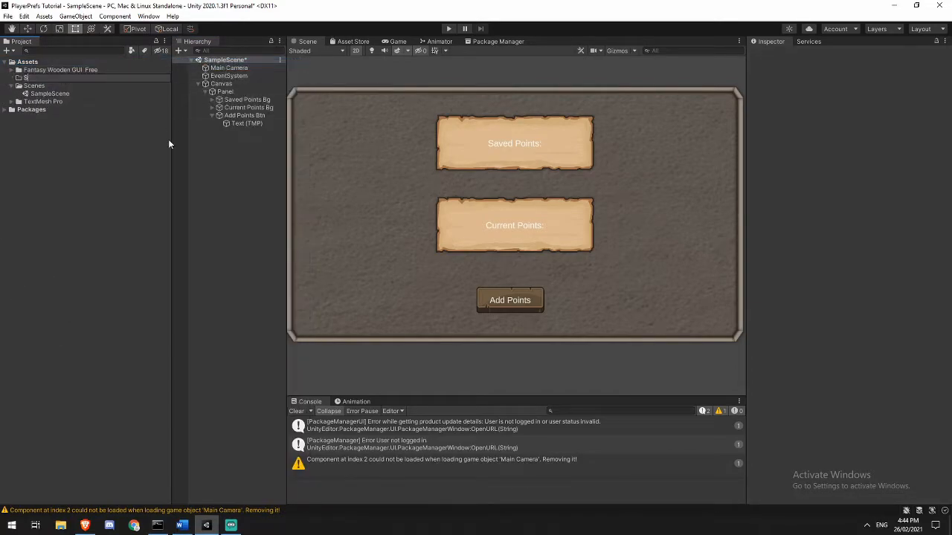
pyautogui.click(36, 92)
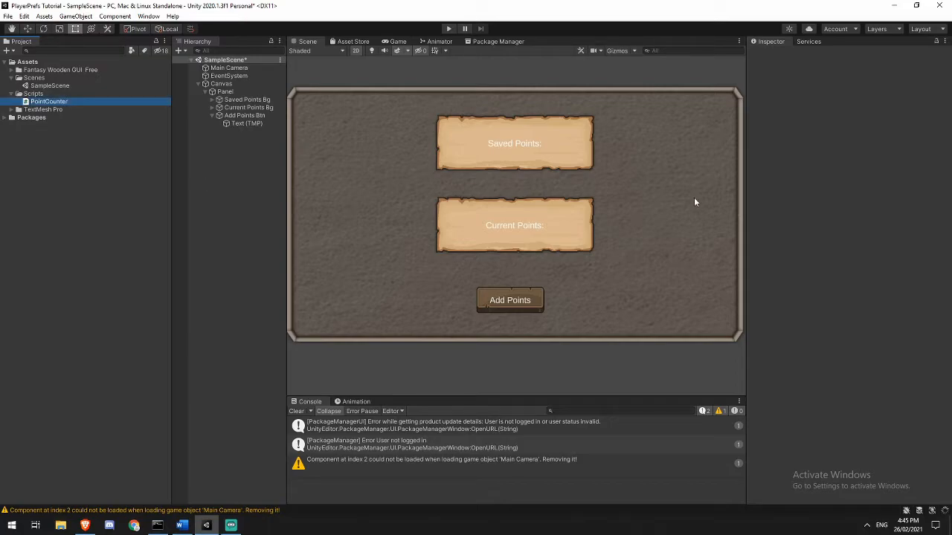
pyautogui.moveTo(454, 330)
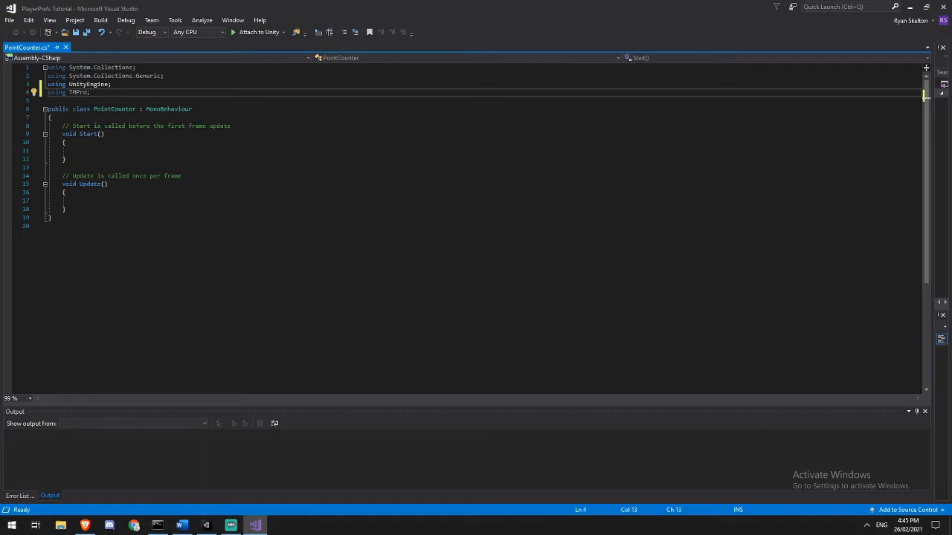
# Declare TMP_Text savedPointsTxt and currentPointsTxt plus int currentPoints in PointCounter.
pyautogui.press('enter')
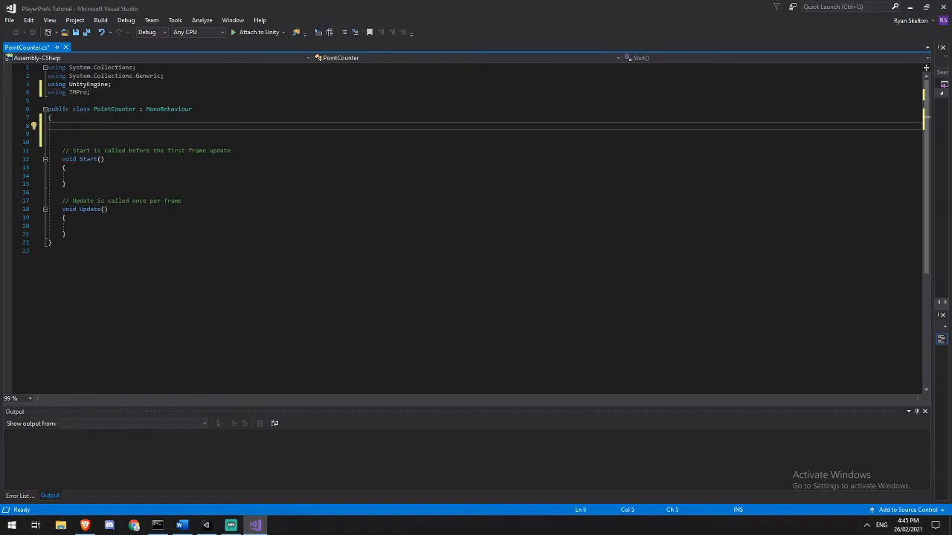
pyautogui.write('public TMP_A')
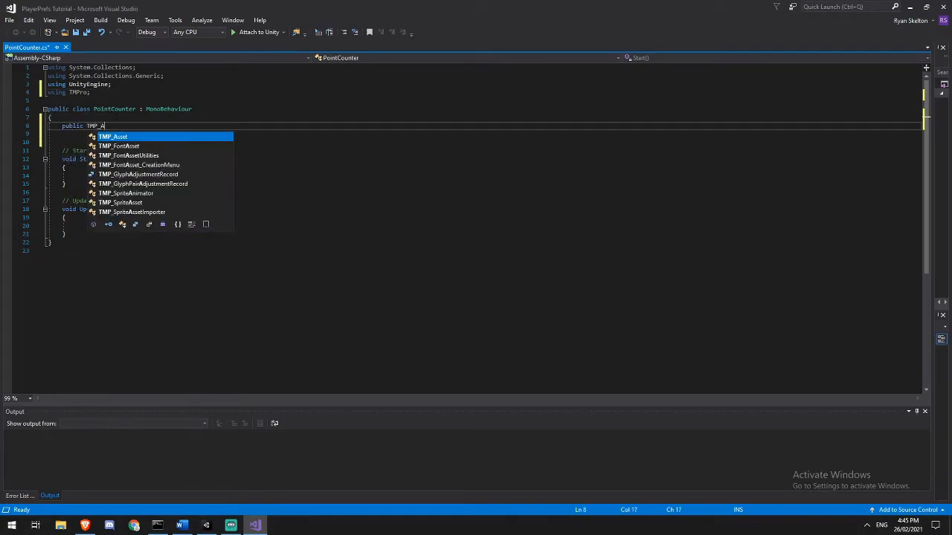
pyautogui.write('Text')
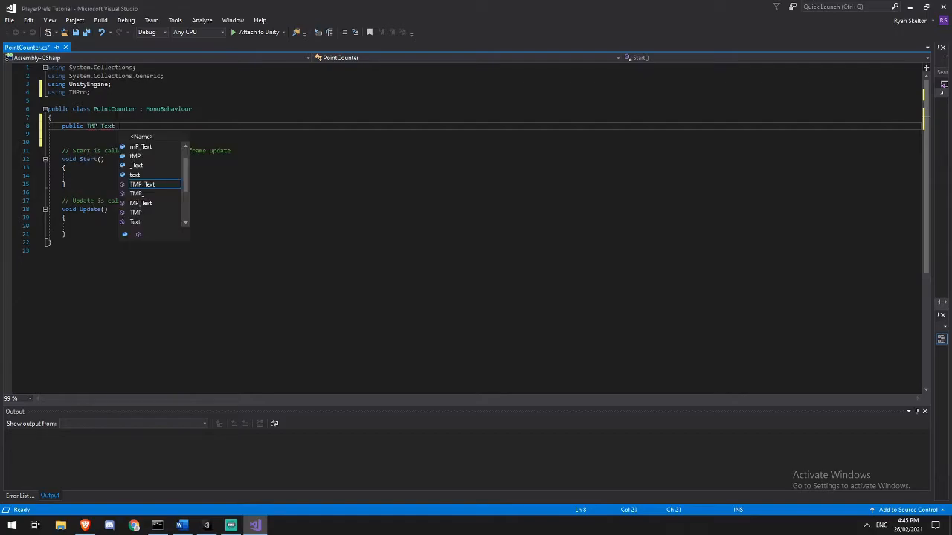
pyautogui.write('savedPoi')
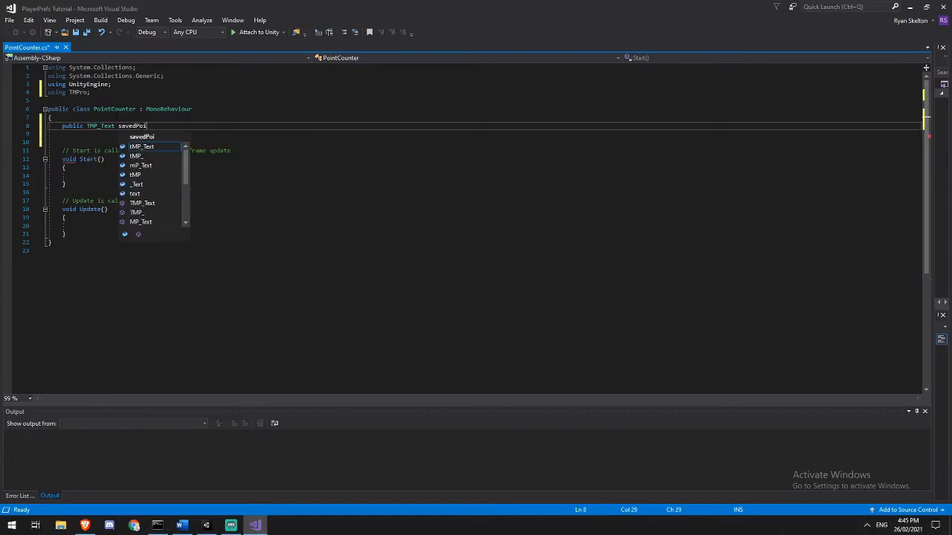
pyautogui.write('ntsTxt;')
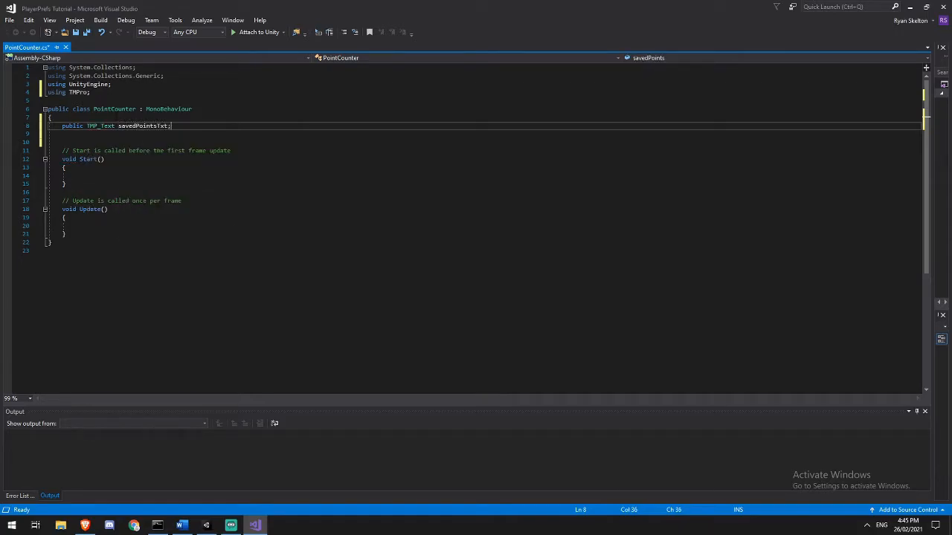
pyautogui.write('public TMP_Text savedPointsTxt;')
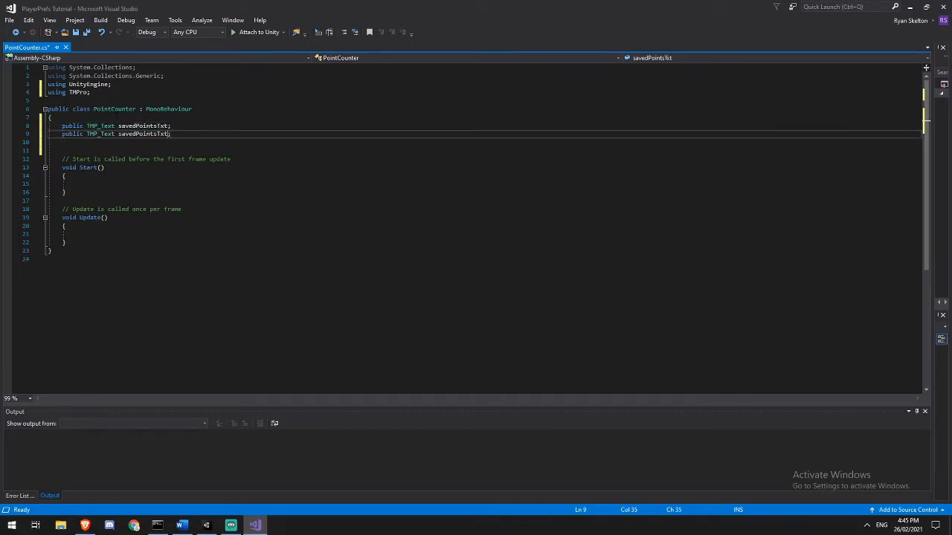
pyautogui.doubleClick(143, 134)
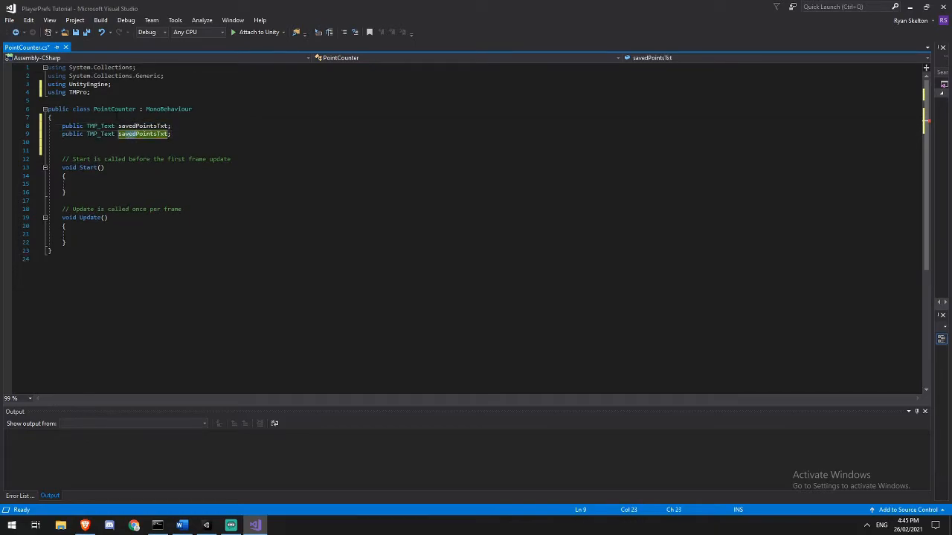
pyautogui.write('currentPointsTxt')
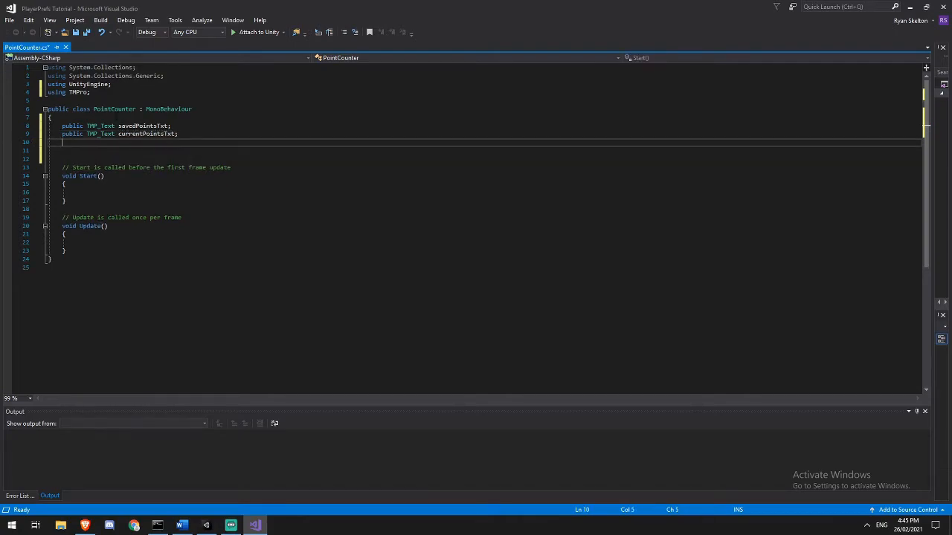
pyautogui.write('public int cu')
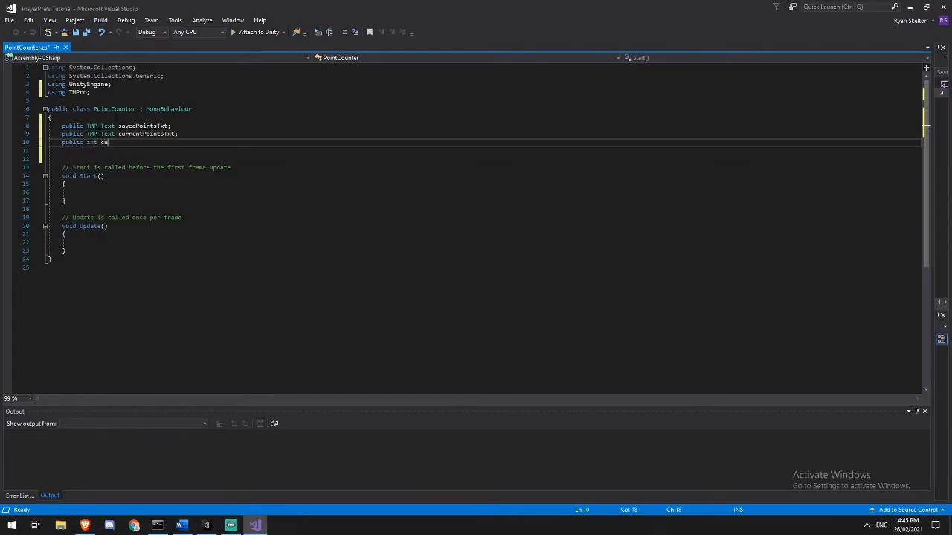
pyautogui.write('rrentPoints;')
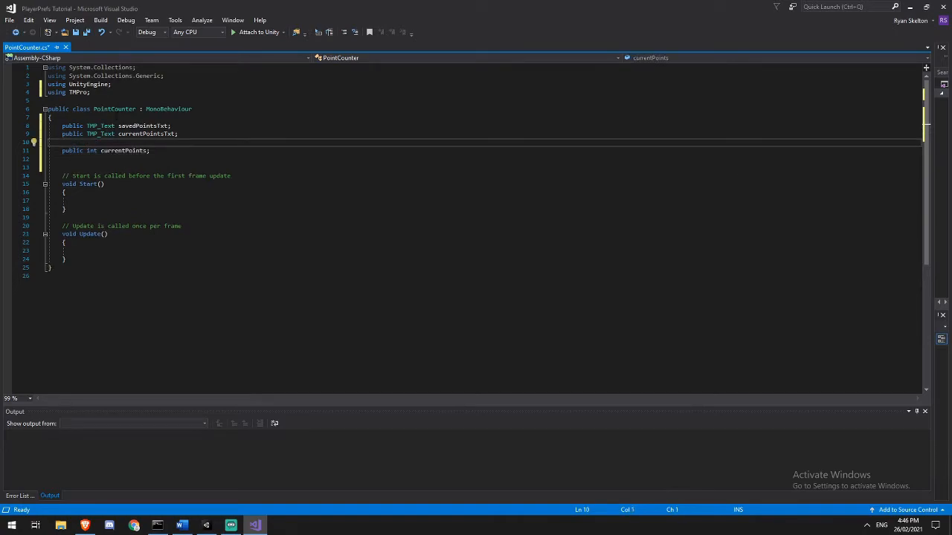
# Add using UnityEngine.UI and a public Button AddPointsBtn field.
pyautogui.write('public int savedPoints;')
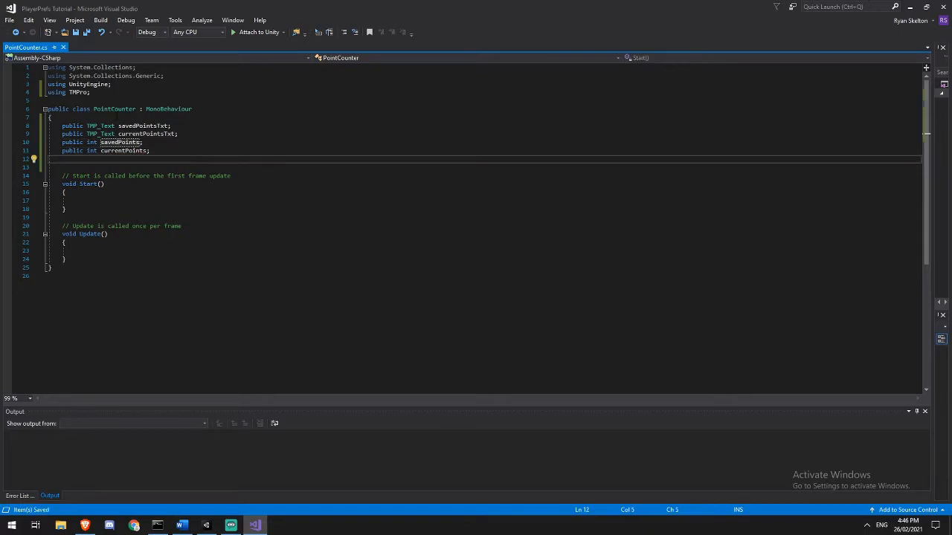
pyautogui.write('using')
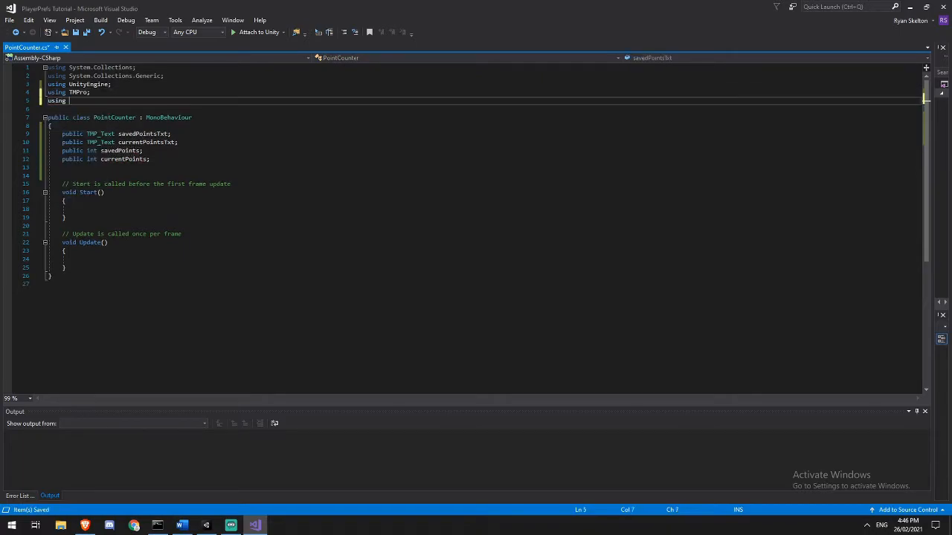
pyautogui.write('UnityEngine.UI;')
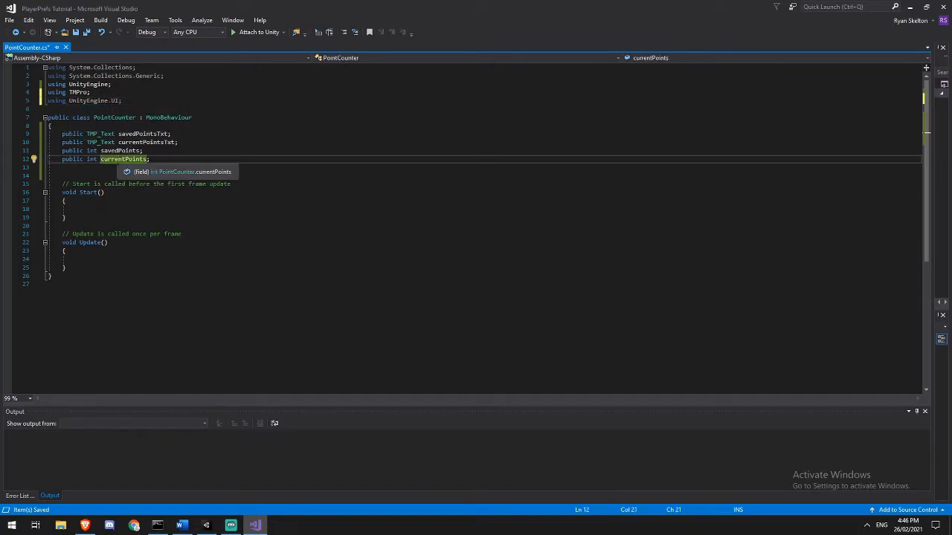
pyautogui.write('public Button')
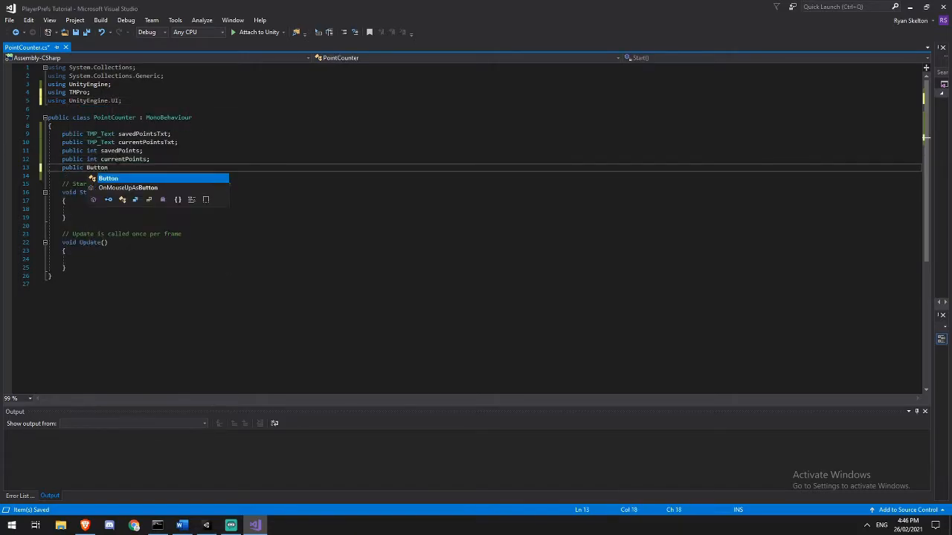
pyautogui.write('AddPo')
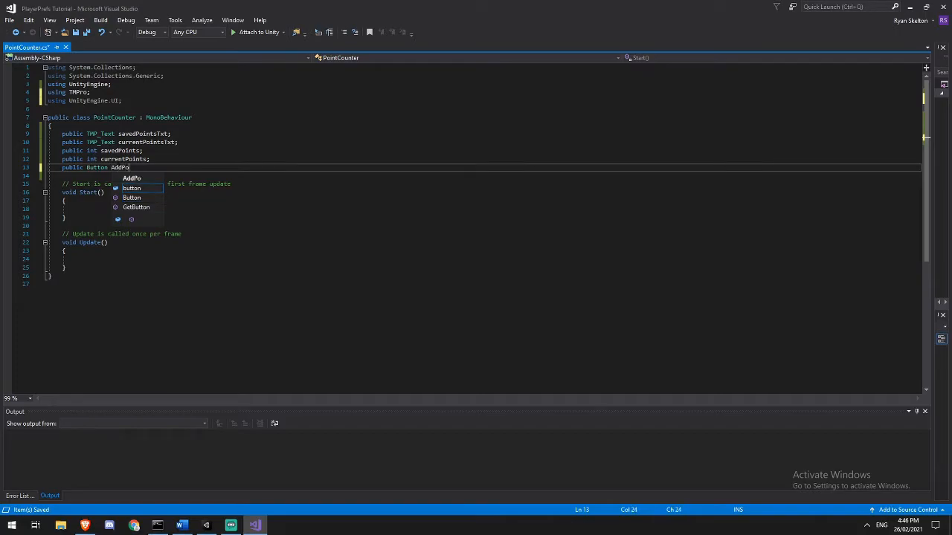
pyautogui.write('PointsBtn;')
pyautogui.write('public void AddPoints(')
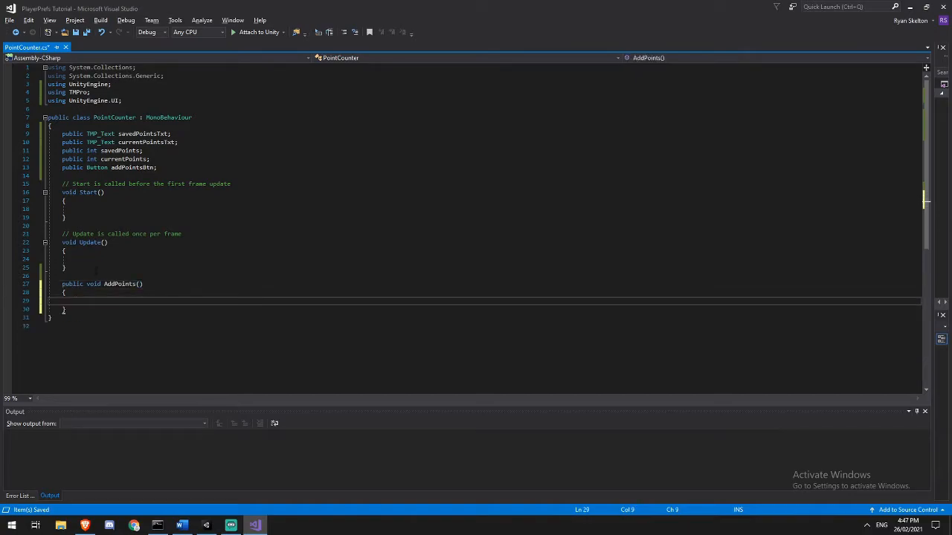
# Write AddPoints() incrementing currentPoints and showing 'Current Points: ' plus the value.
pyautogui.write('current')
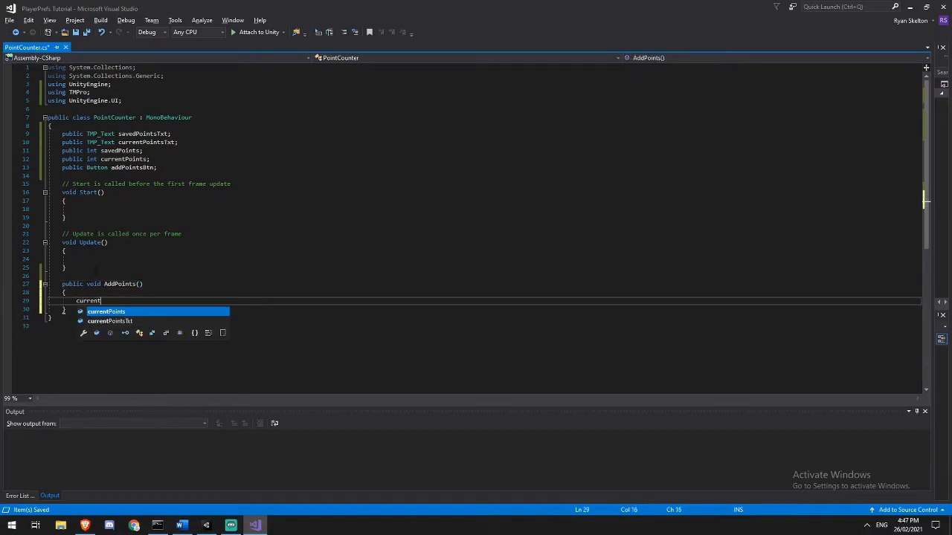
pyautogui.write('Points++')
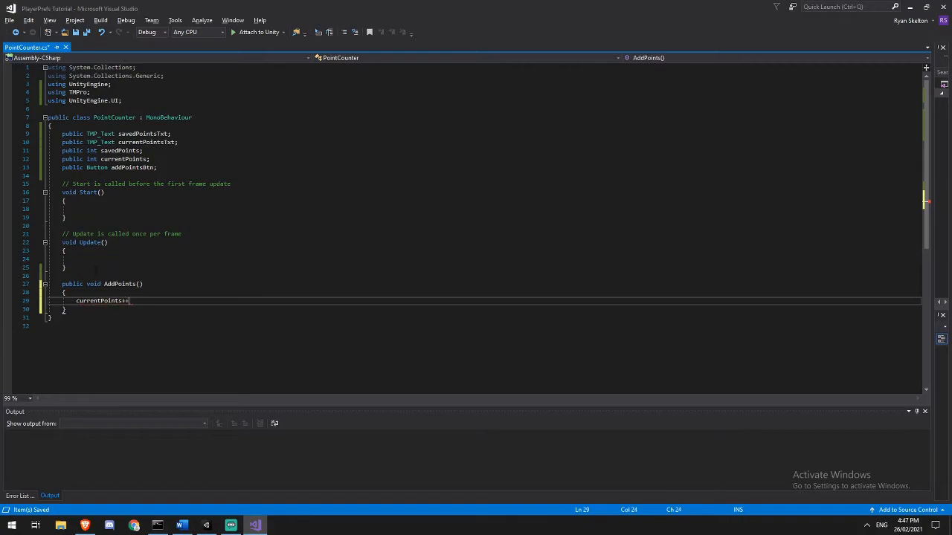
pyautogui.write(';')
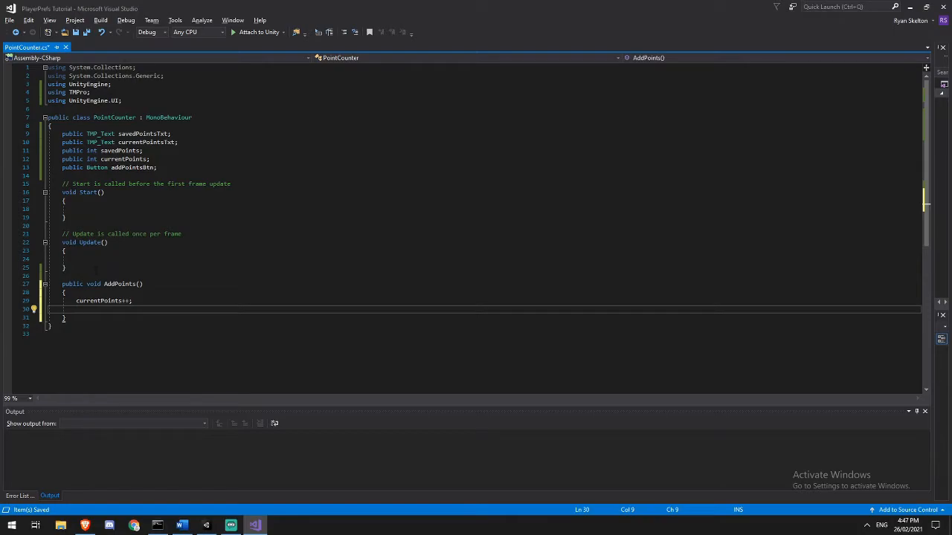
pyautogui.write('currentPointsTxt.')
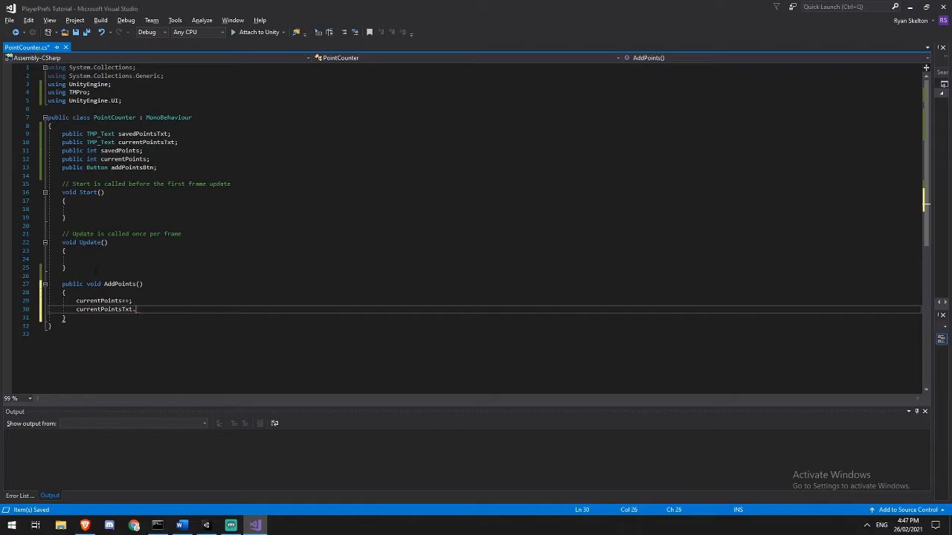
pyautogui.write('text = cur')
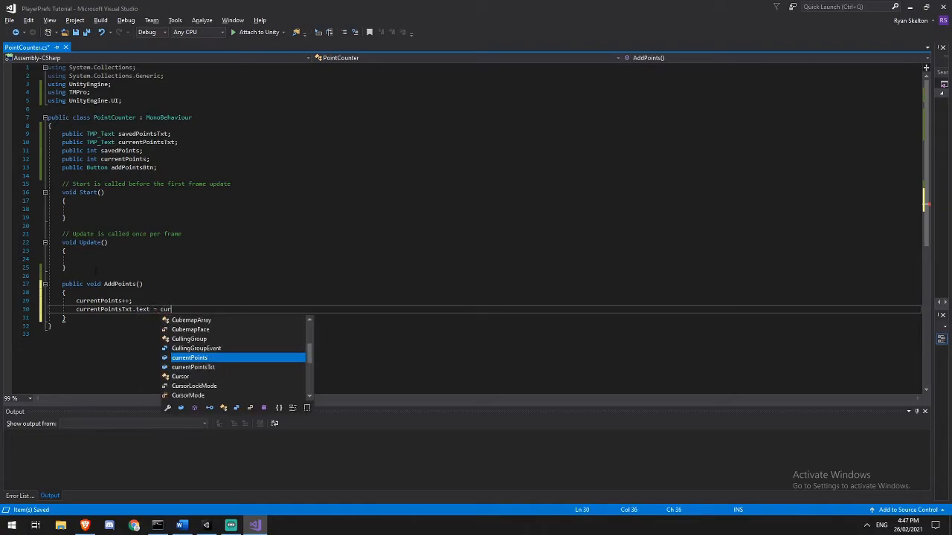
pyautogui.write('rentPoints.ToString();')
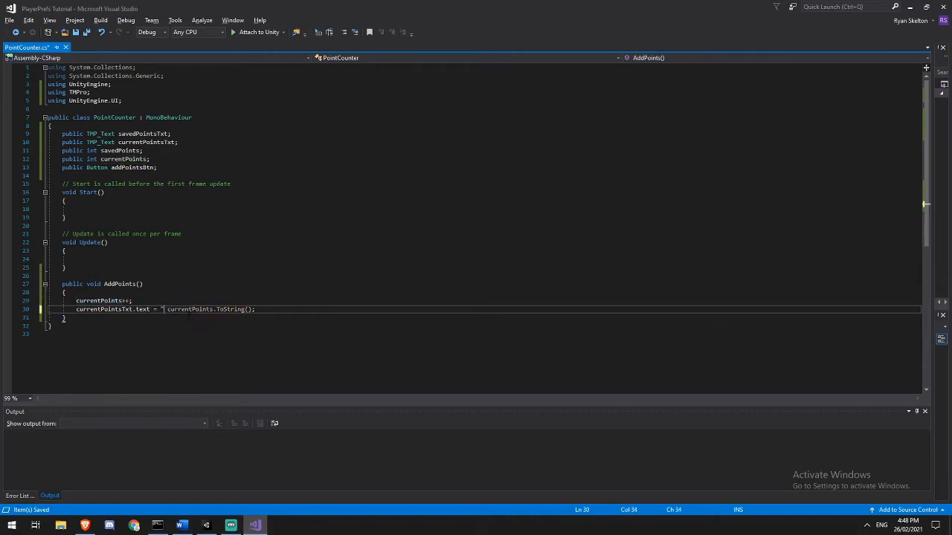
pyautogui.write('Current Points:')
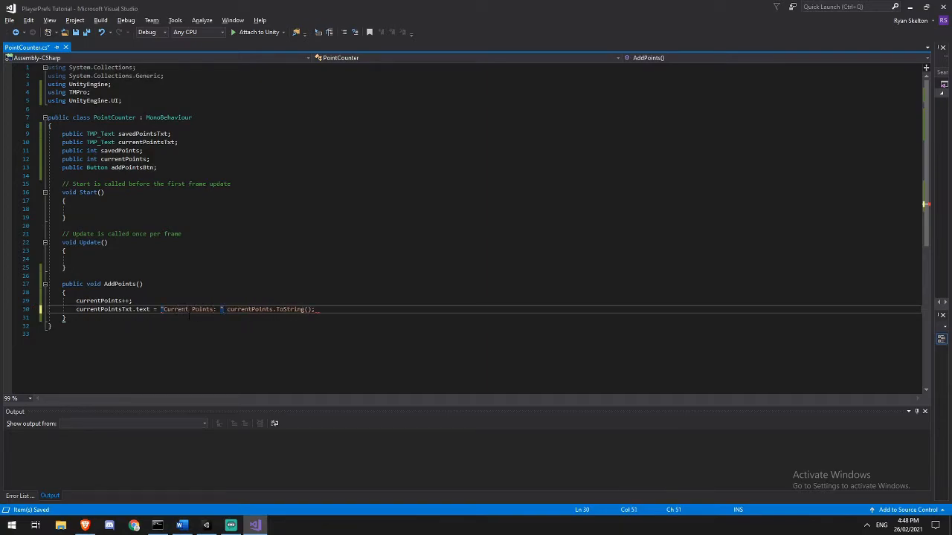
pyautogui.write('+')
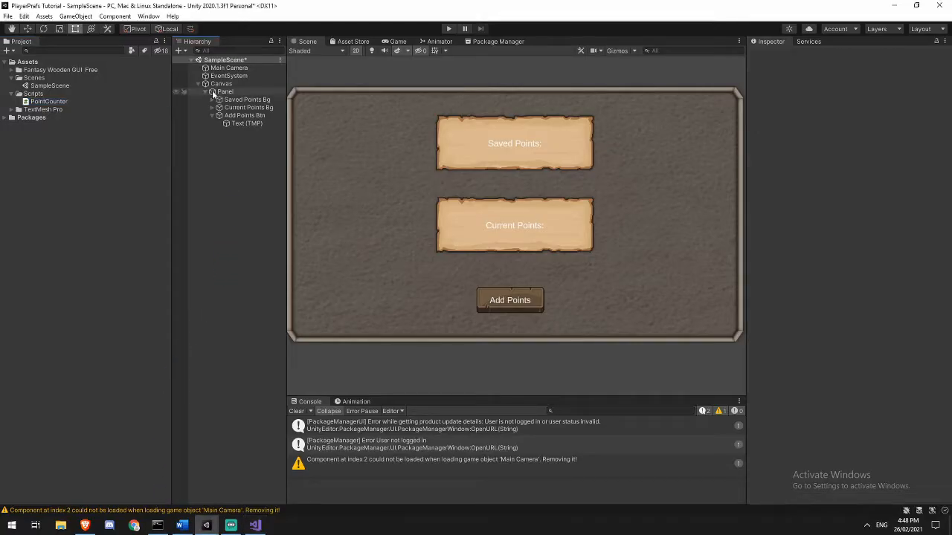
# Link both points texts and the button to Panel's Point Counter, wiring On Click to PointCounter.AddPoints.
pyautogui.click(223, 92)
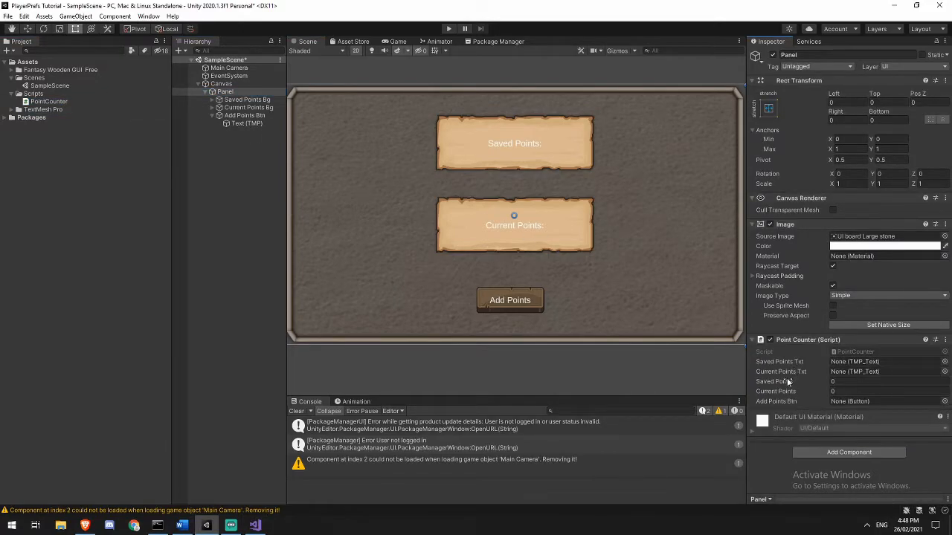
pyautogui.moveTo(580, 258)
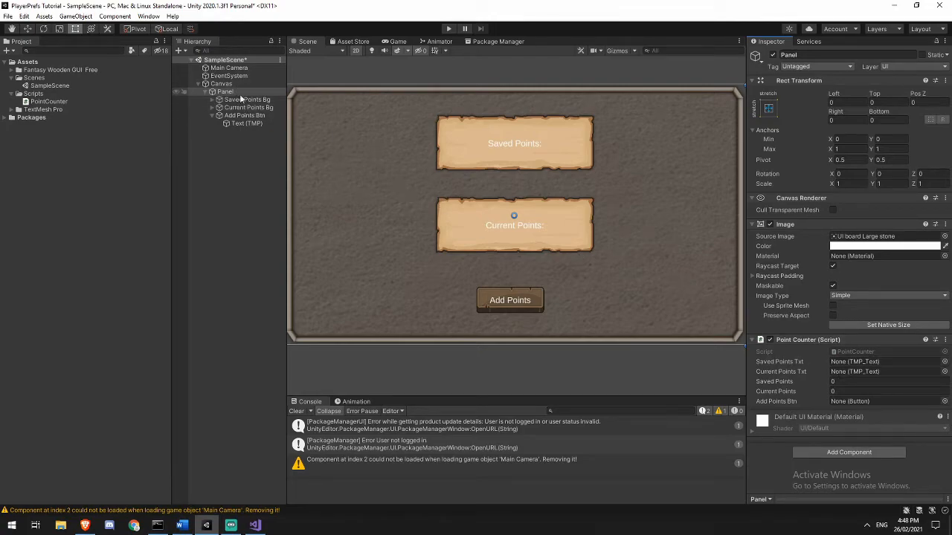
pyautogui.click(225, 91)
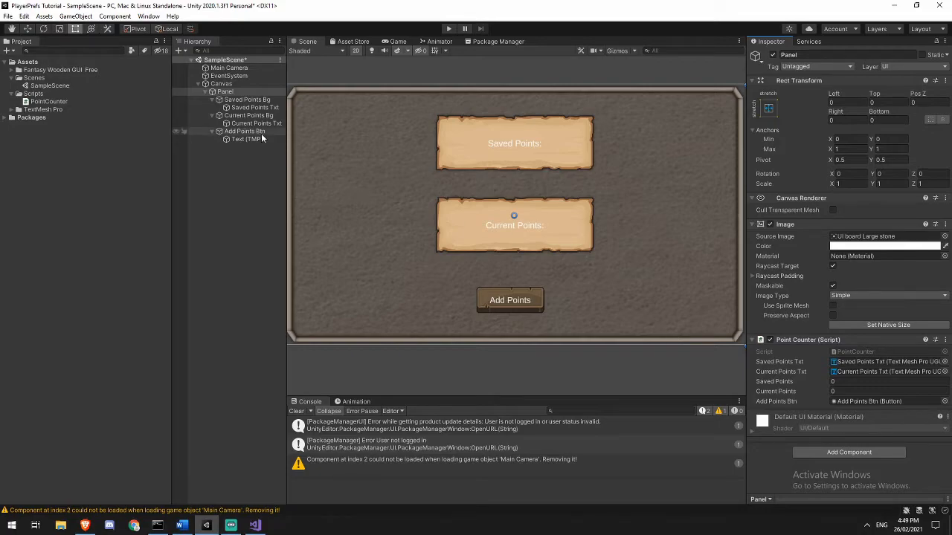
pyautogui.click(246, 131)
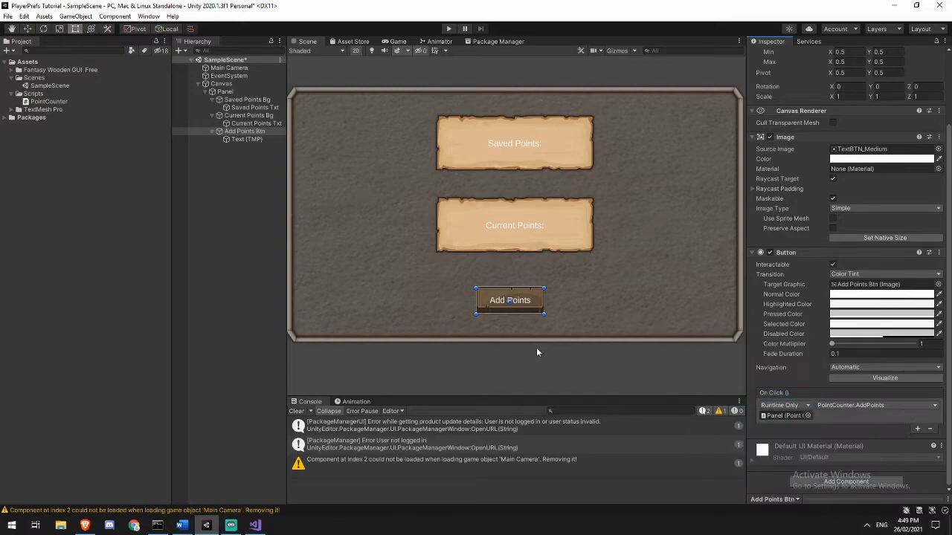
pyautogui.click(229, 236)
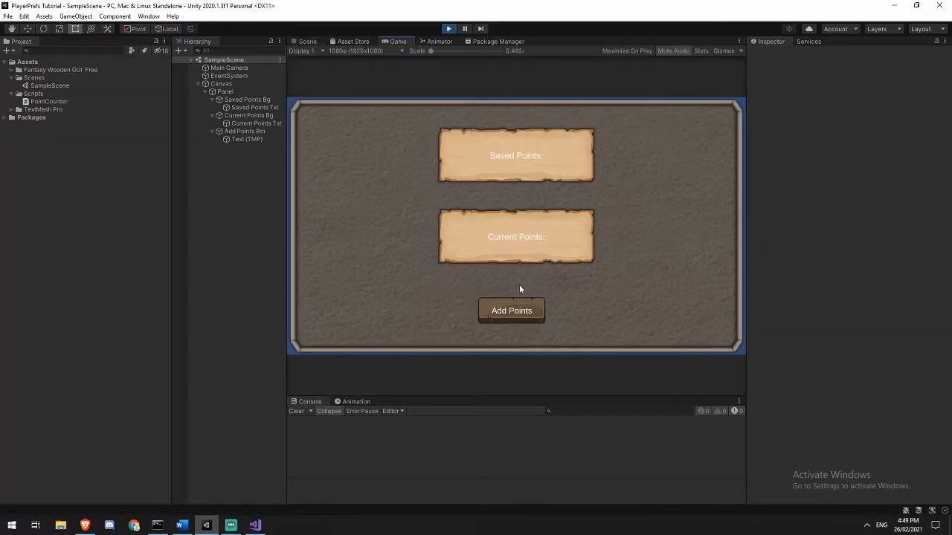
# In Play mode click Add Points to raise Current Points to 8, then stop the game.
pyautogui.click(511, 311)
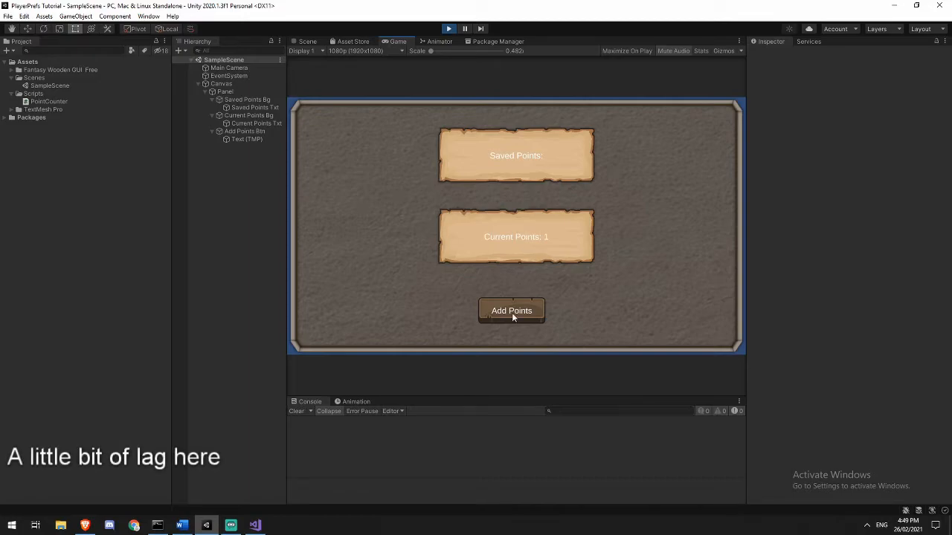
pyautogui.click(512, 311)
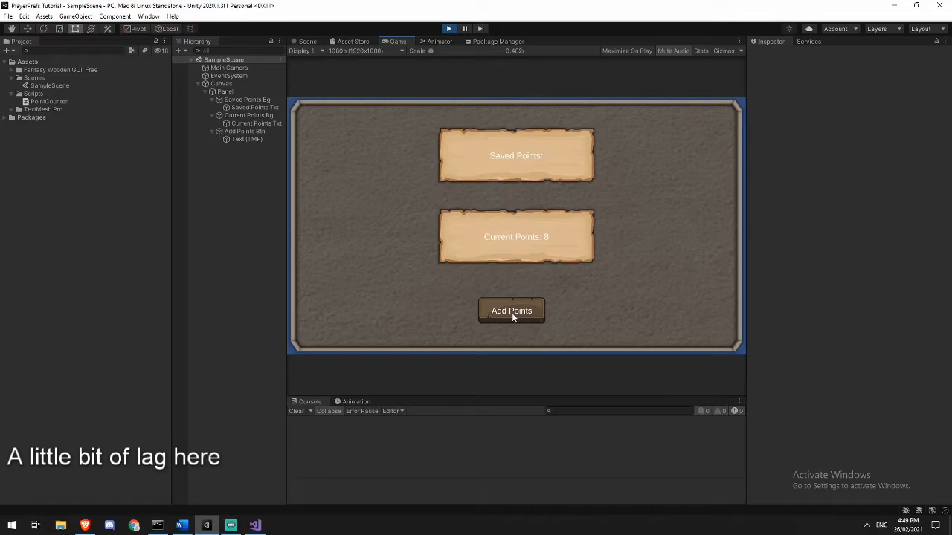
pyautogui.click(512, 311)
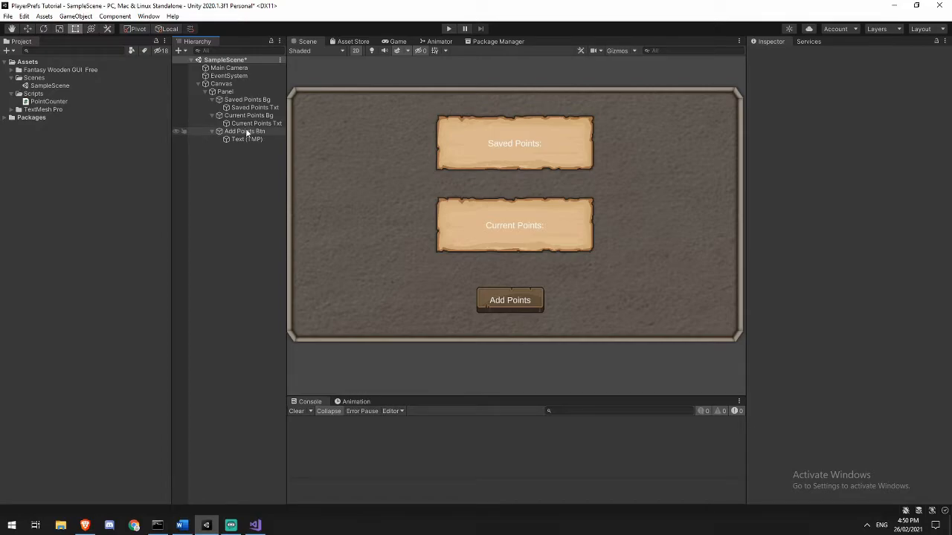
# Relabel the duplicated buttons' Text (TMP) children to Save Points and Load Points.
pyautogui.click(246, 131)
pyautogui.write('Save Point')
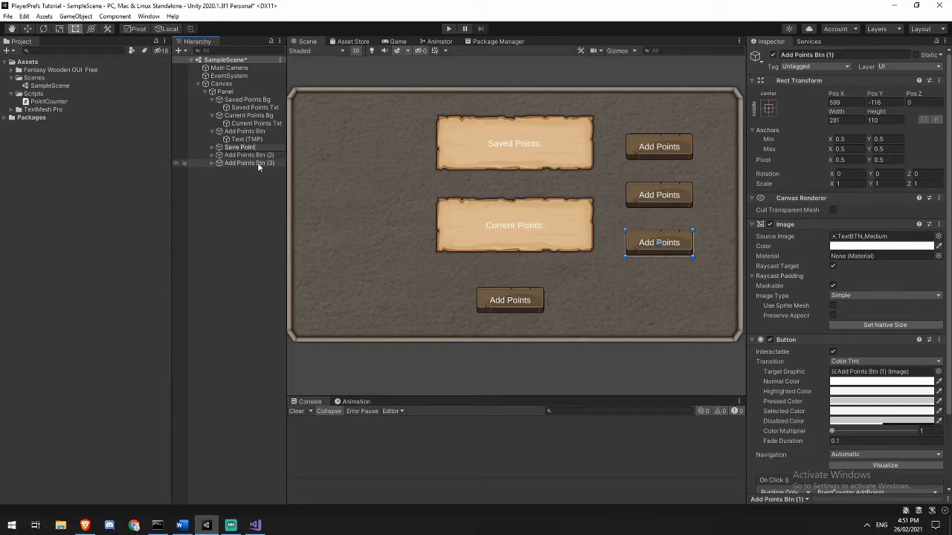
pyautogui.click(250, 155)
pyautogui.write('Reset')
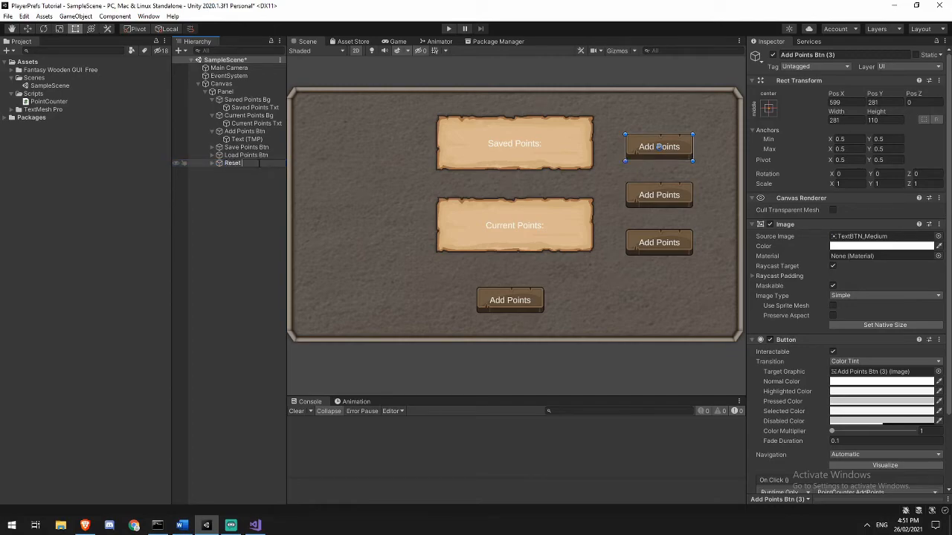
pyautogui.click(247, 162)
pyautogui.write(' Points Btn')
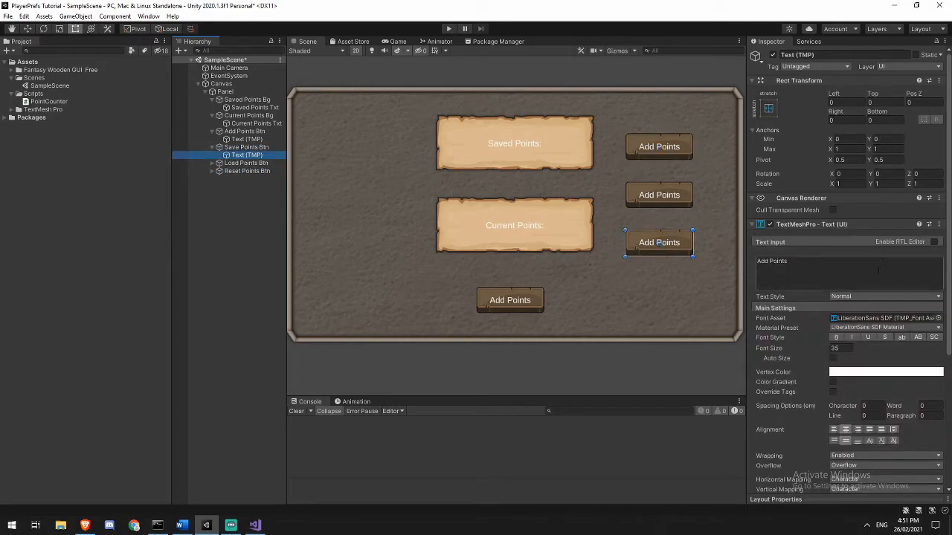
pyautogui.write('Save Points')
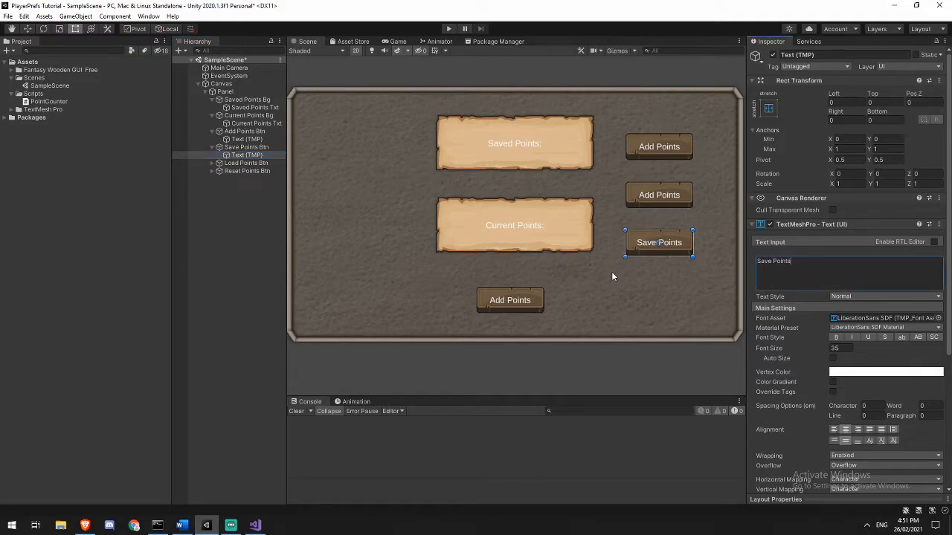
pyautogui.click(247, 170)
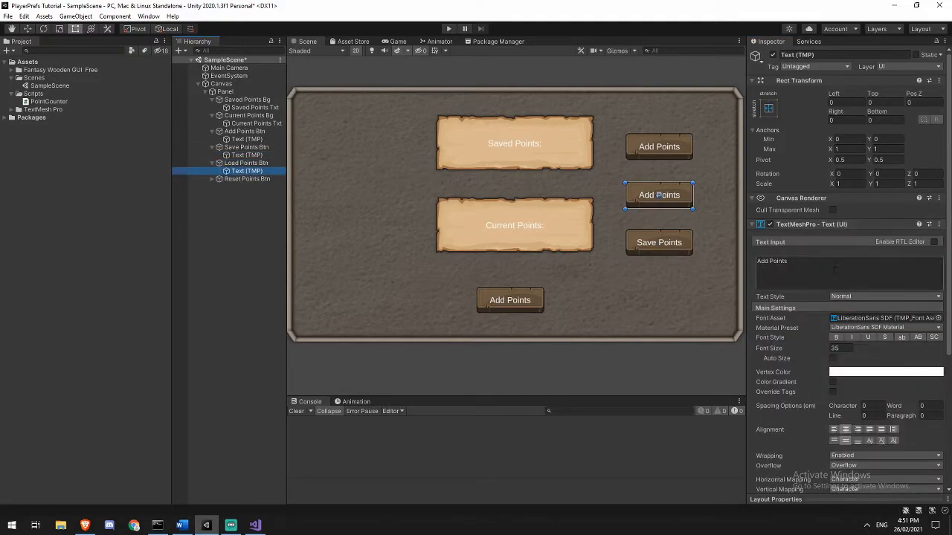
pyautogui.write('Load Points')
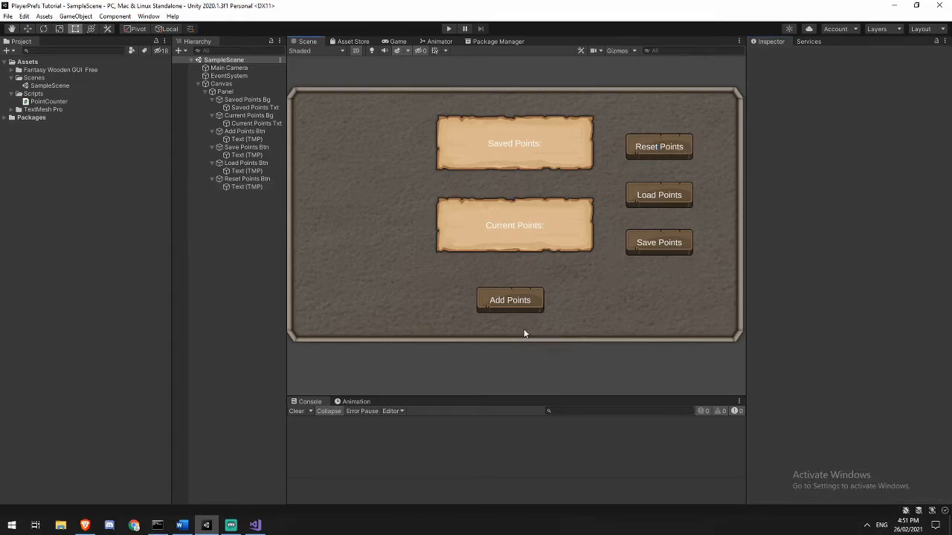
pyautogui.moveTo(645, 119)
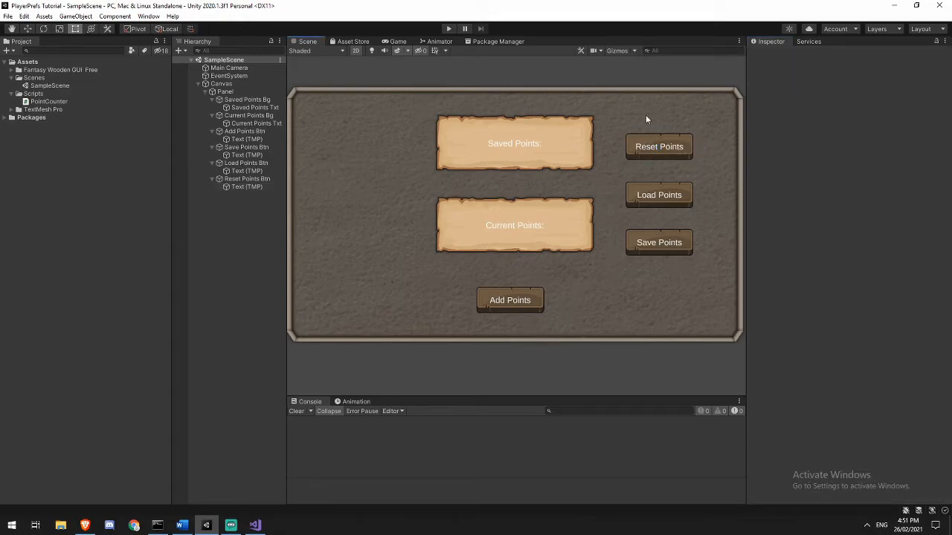
pyautogui.moveTo(220, 494)
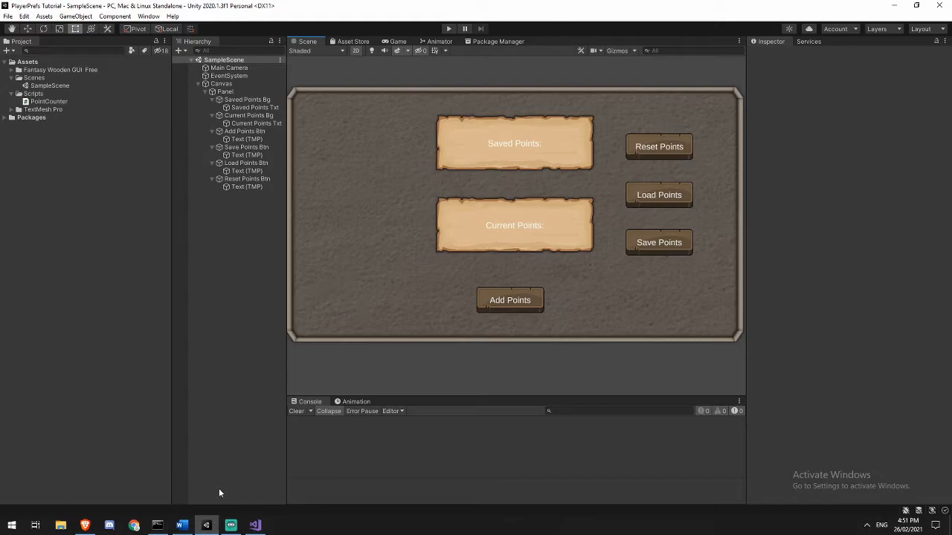
# Add empty public void SavePoints, ResetPoints and LoadPoints methods below AddPoints in PointCounter.cs.
pyautogui.click(255, 527)
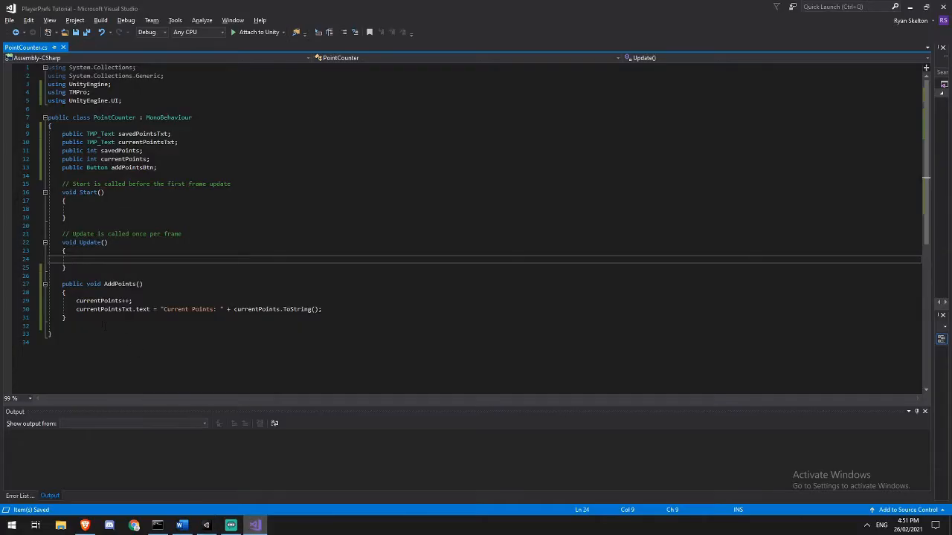
pyautogui.write('public void SavePoints(')
pyautogui.write('{')
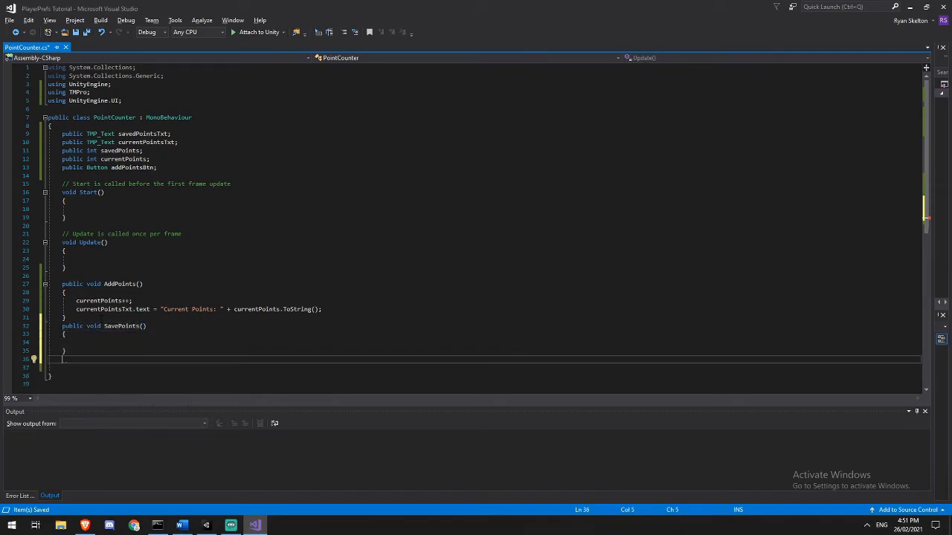
pyautogui.write('public void ResetPoints(')
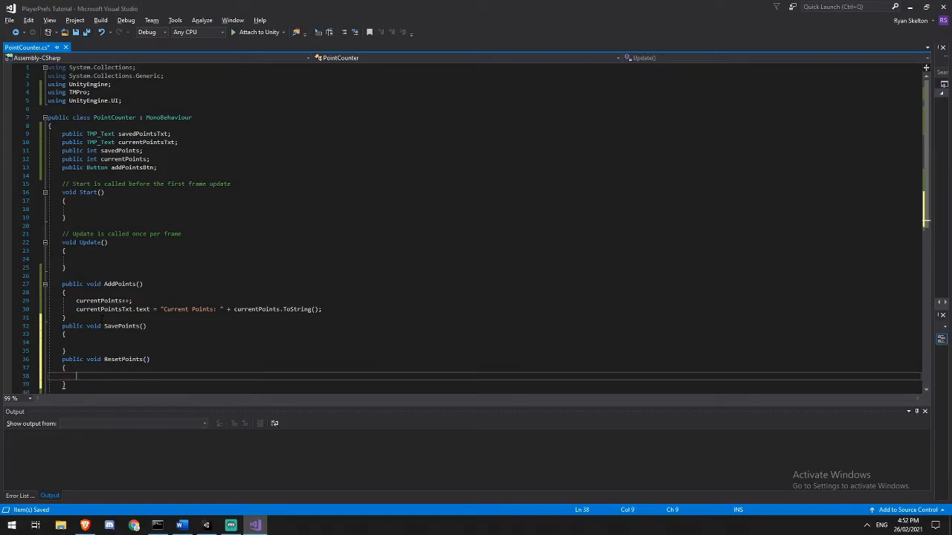
pyautogui.write('public')
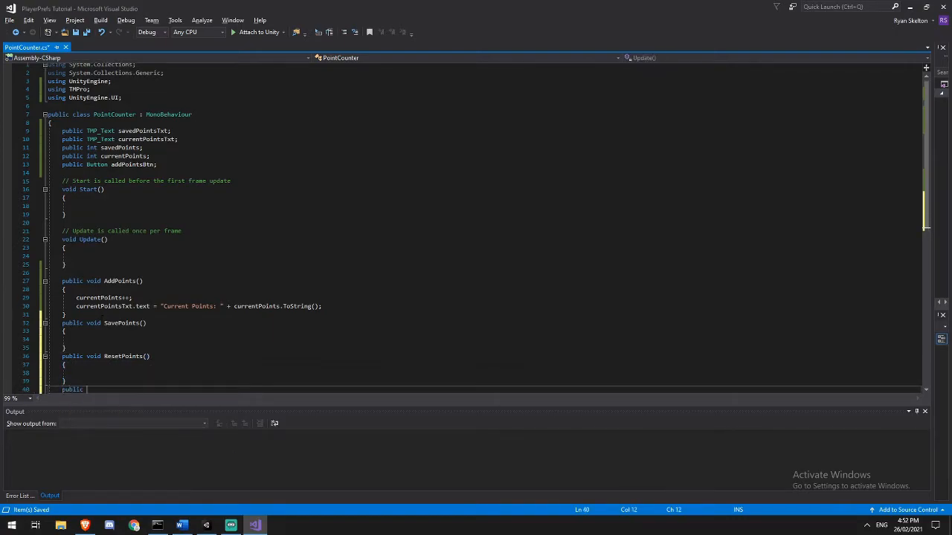
pyautogui.write('LoadPoin')
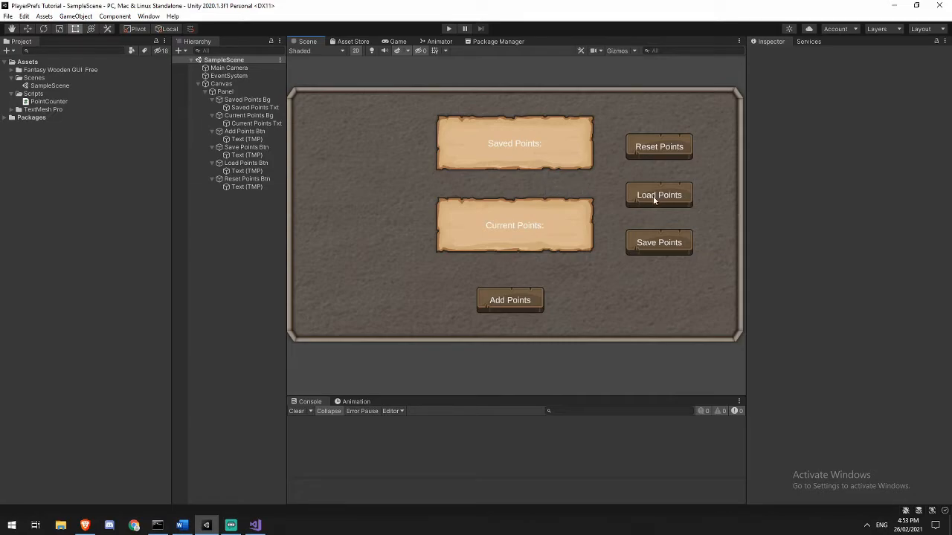
pyautogui.moveTo(538, 185)
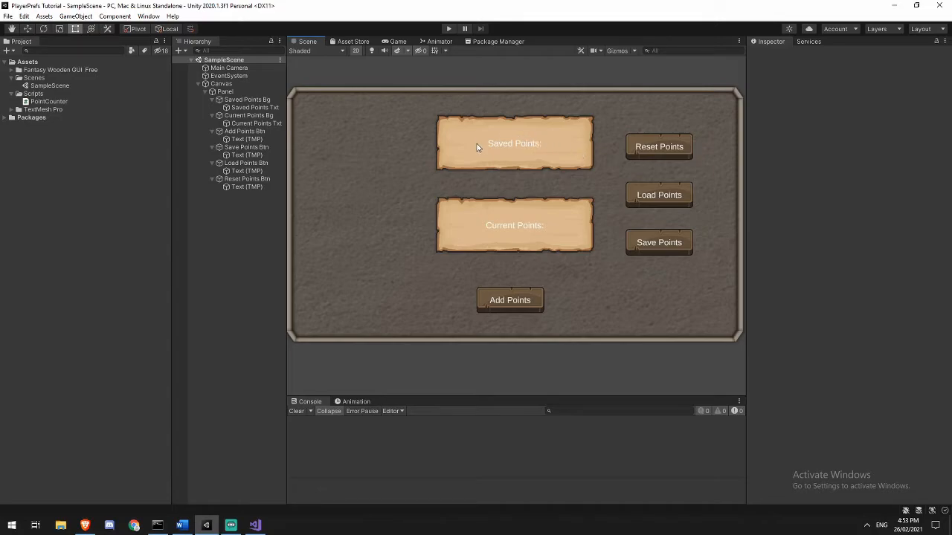
pyautogui.moveTo(618, 161)
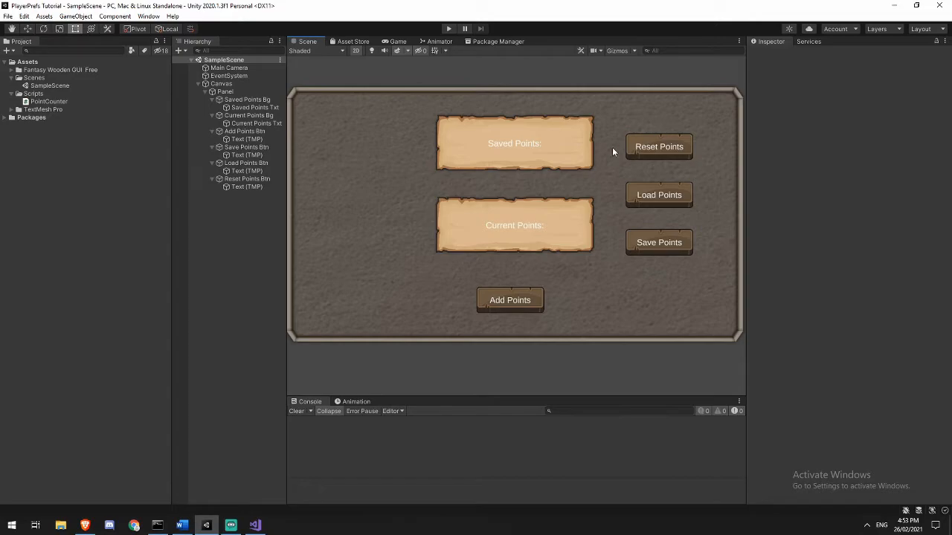
pyautogui.moveTo(574, 174)
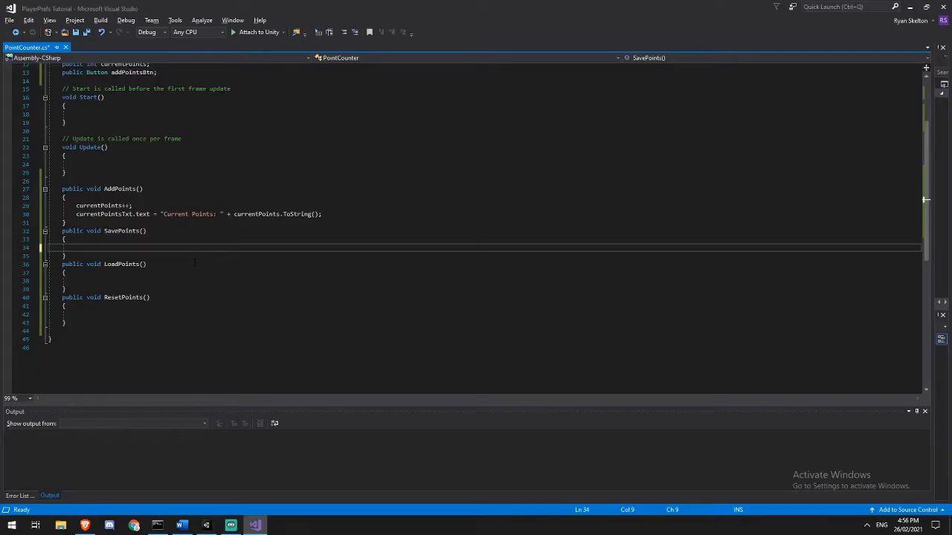
# Begin a PlayerPrefs. call in SavePoints and browse its IntelliSense member list.
pyautogui.write('PlayerPrefs')
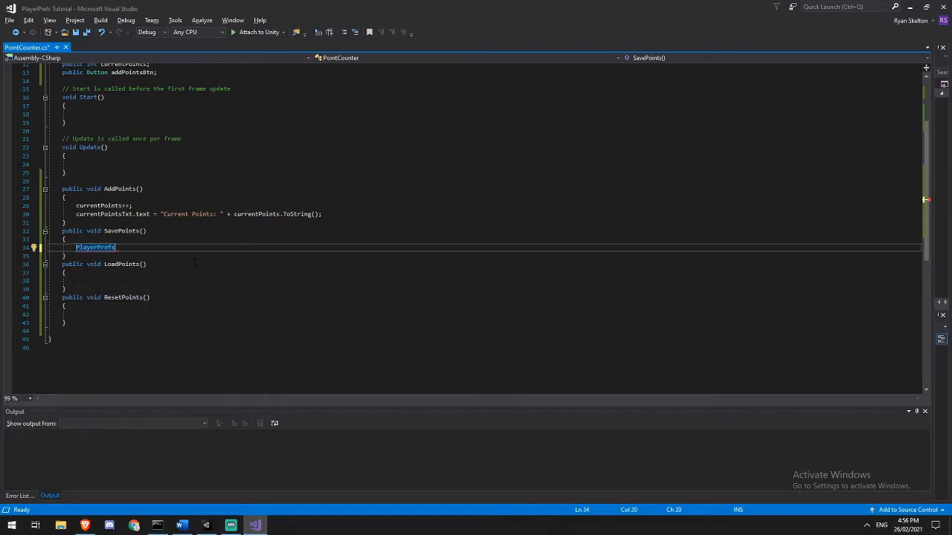
pyautogui.write('.')
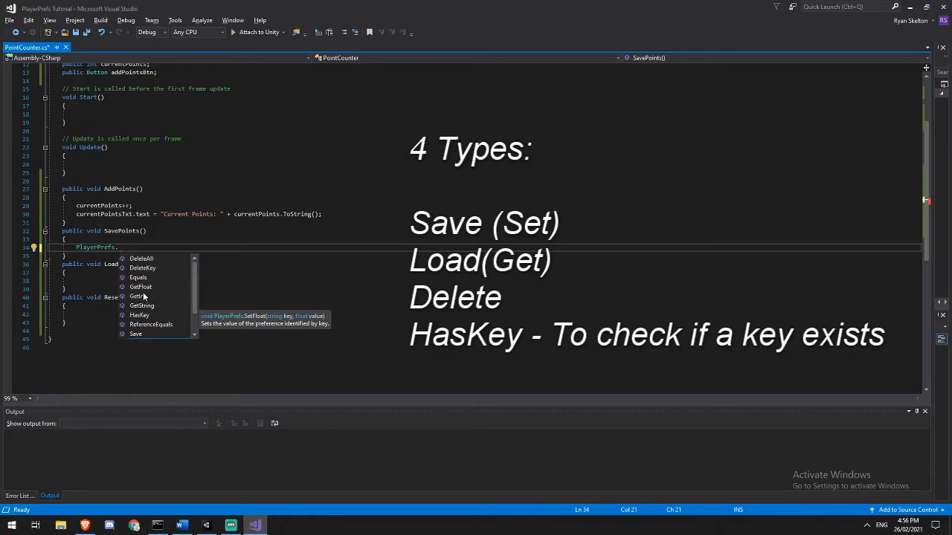
pyautogui.moveTo(148, 268)
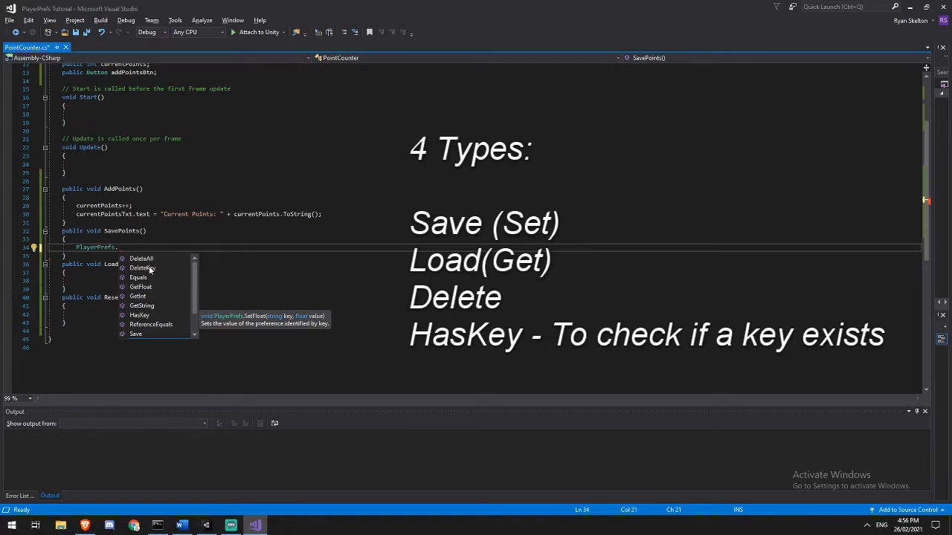
pyautogui.scroll(-3)
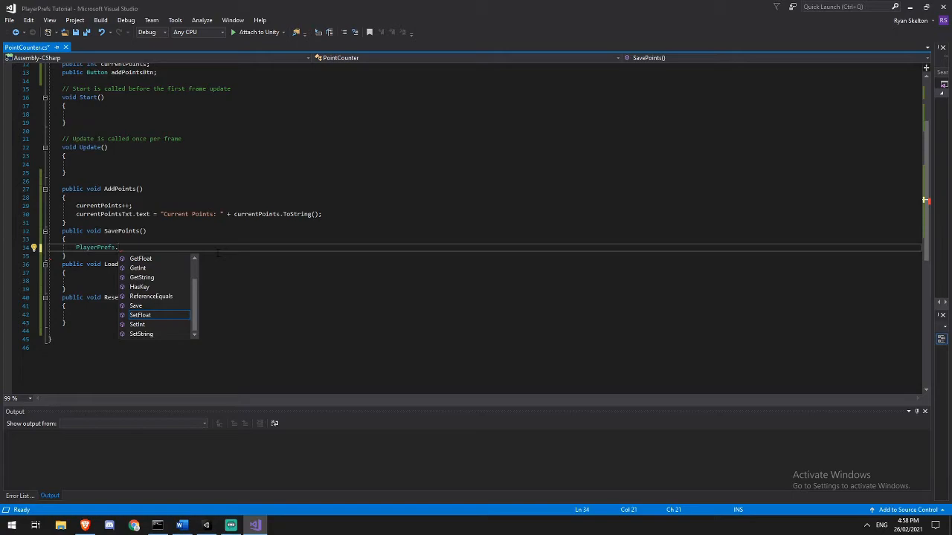
# Write PlayerPrefs.SetInt("currentPoints", currentPoints); in SavePoints and save the script.
pyautogui.write('SetInt("c')
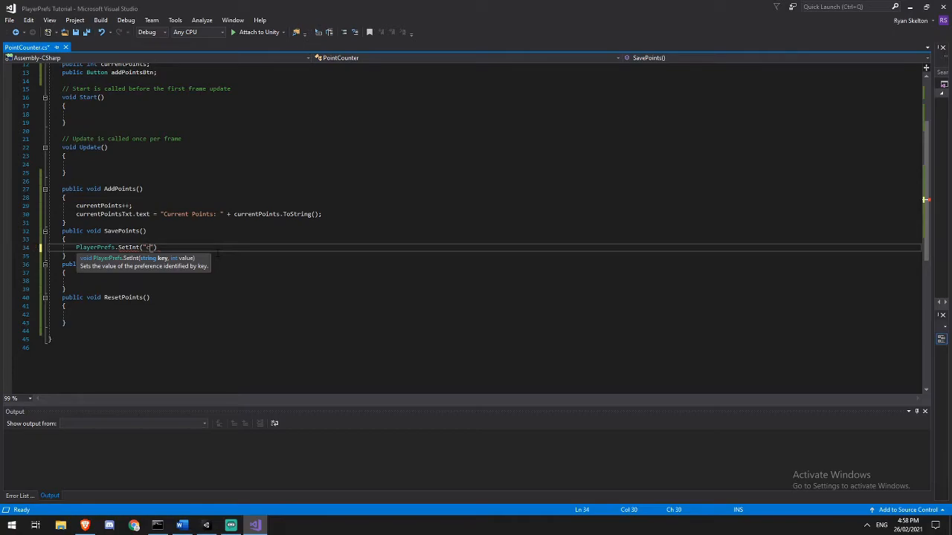
pyautogui.write('urrentPoints')
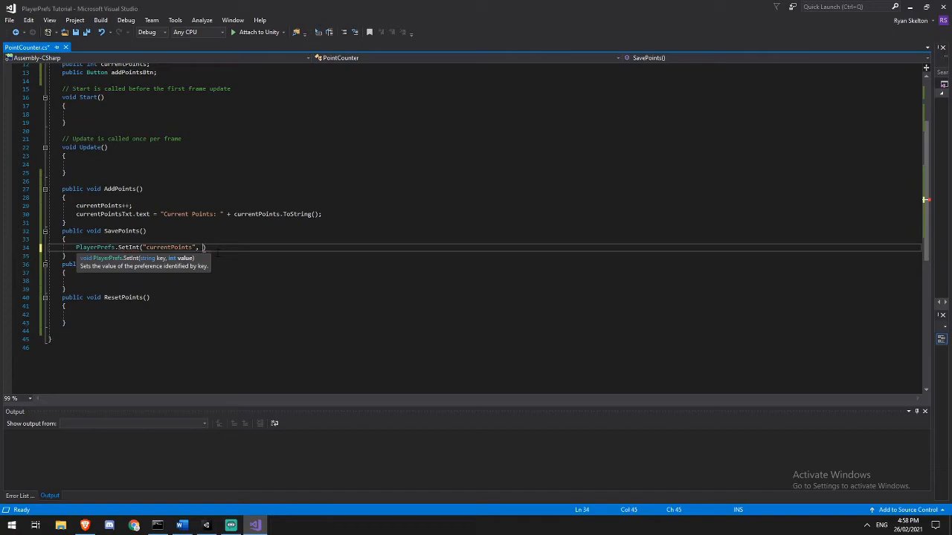
pyautogui.write('currentPoints')
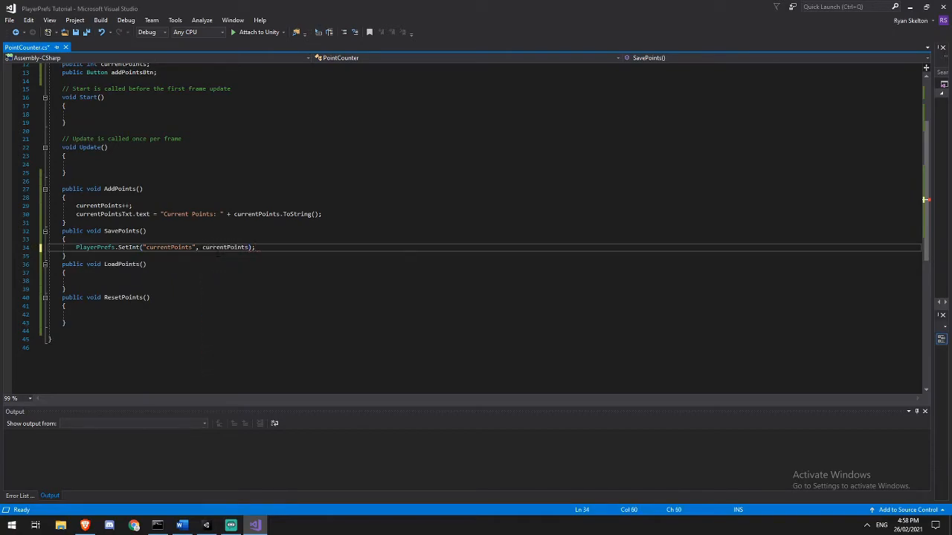
pyautogui.press('ctrl+s')
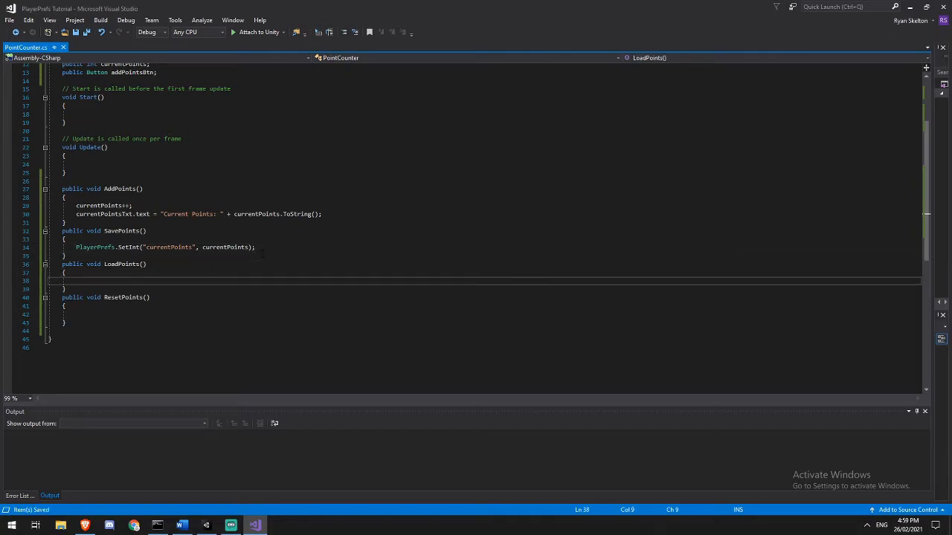
# Write PlayerPrefs.GetInt("currentPoints") in LoadPoints and select its key string.
pyautogui.write('Pl')
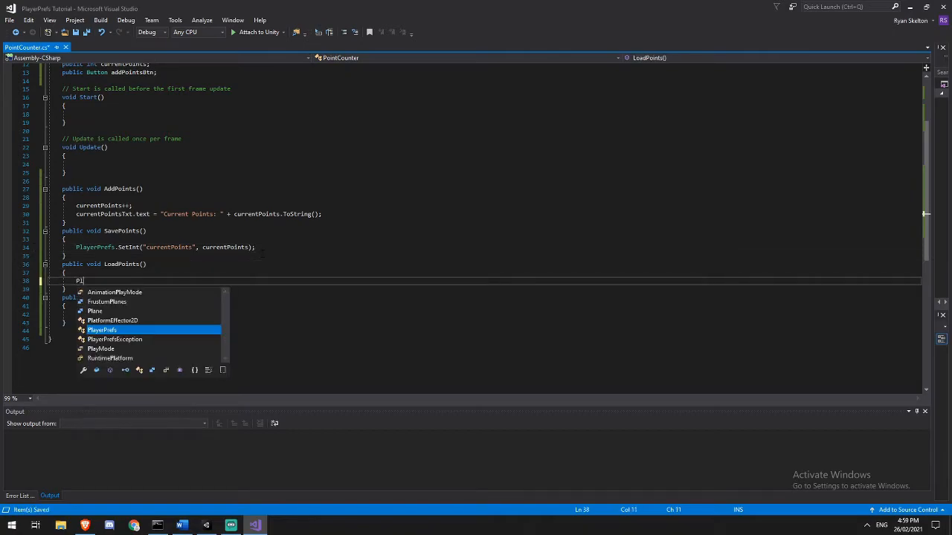
pyautogui.write('PlayerPrefs.GetInt(')
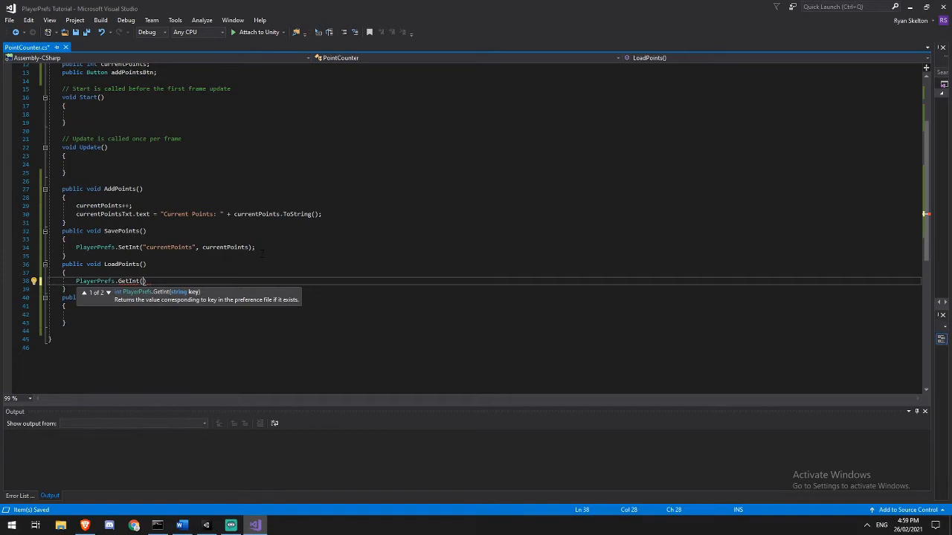
pyautogui.write('""')
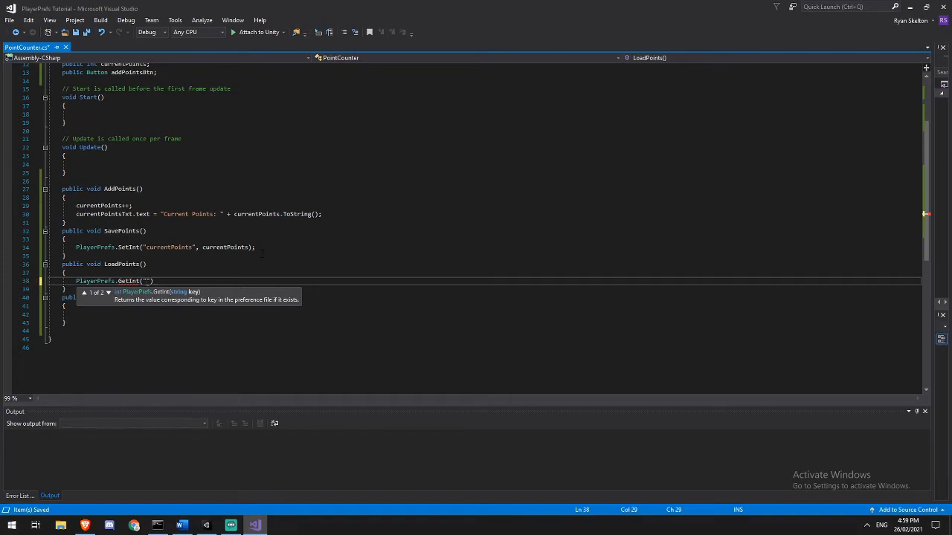
pyautogui.write('CurrentPoints')
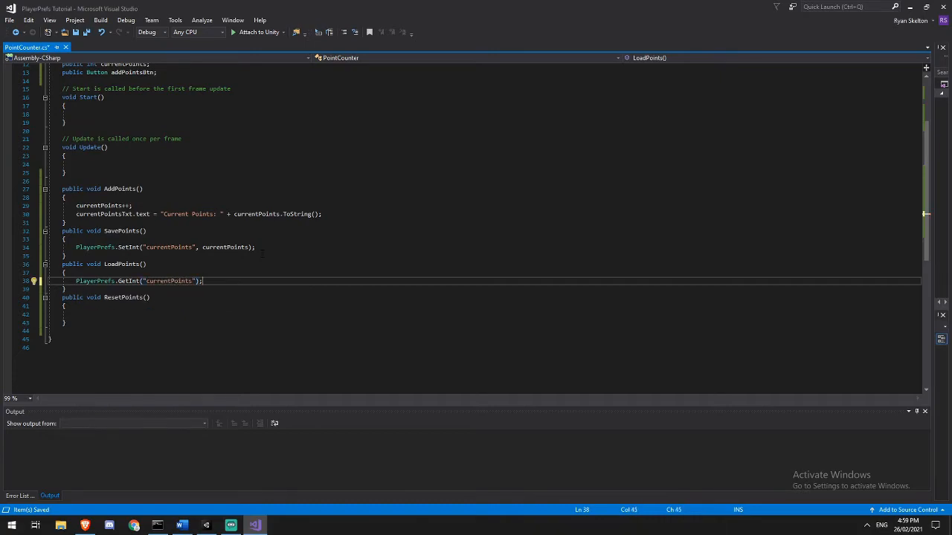
pyautogui.doubleClick(168, 247)
pyautogui.write('publi')
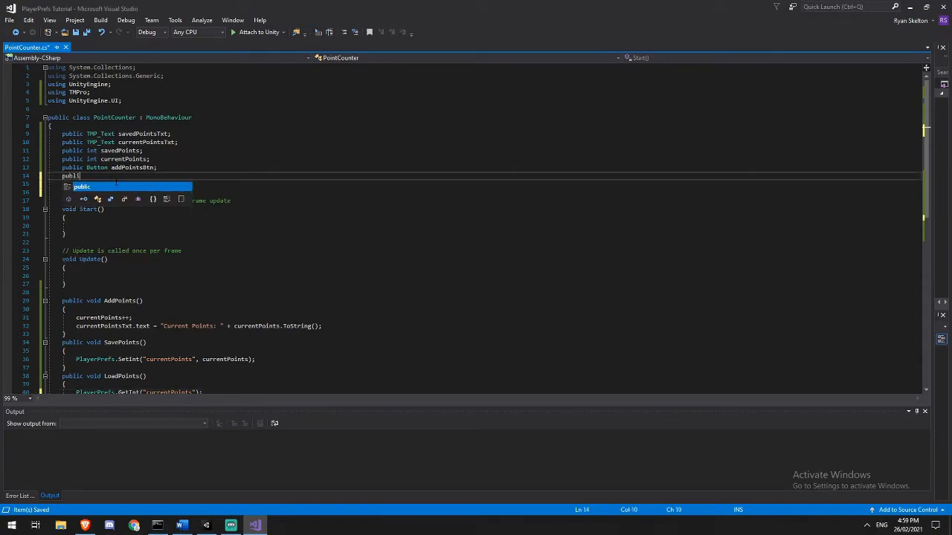
# Declare a public string playerPrefsPoints field.
pyautogui.write('string')
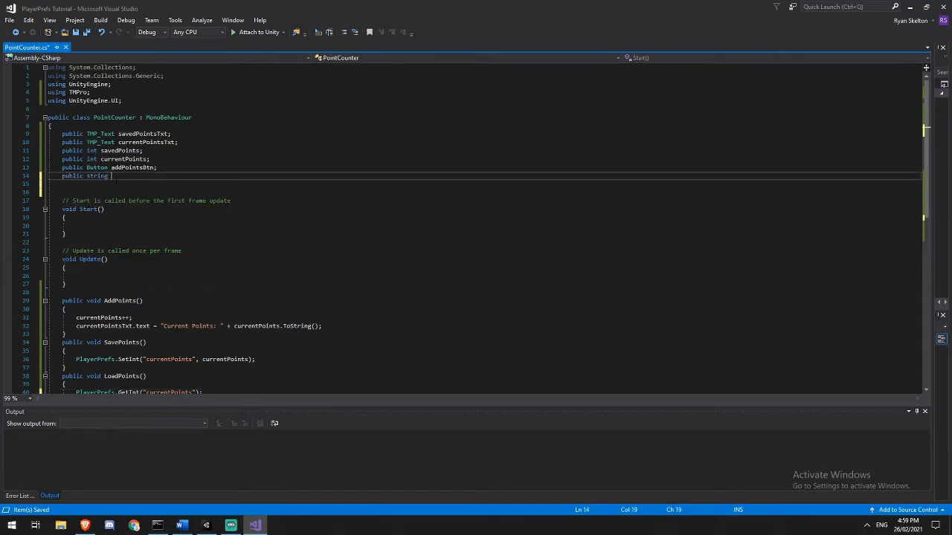
pyautogui.write('playerP')
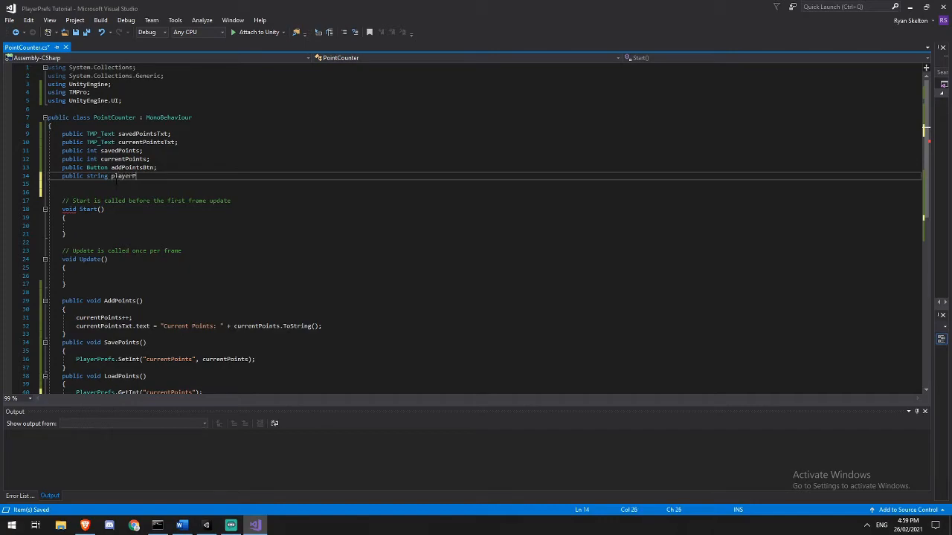
pyautogui.write('refs')
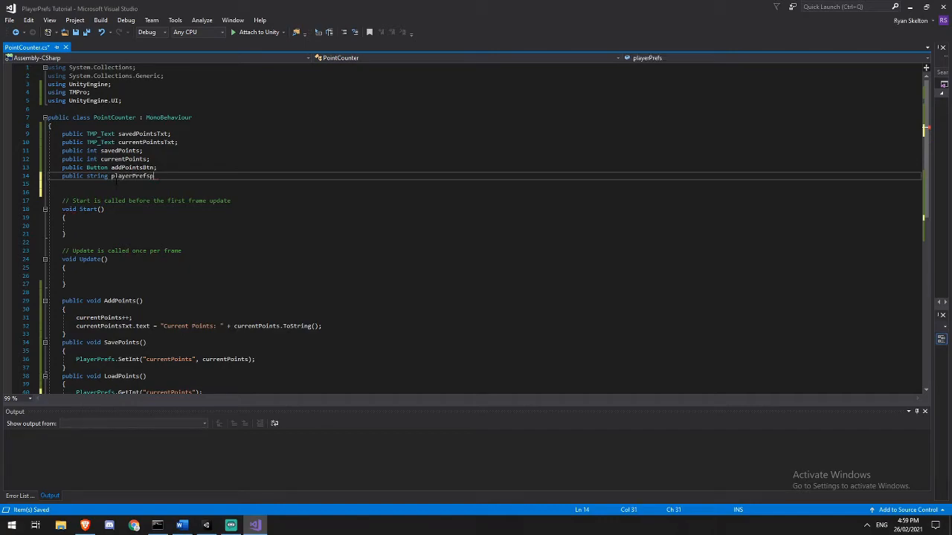
pyautogui.write('Points;')
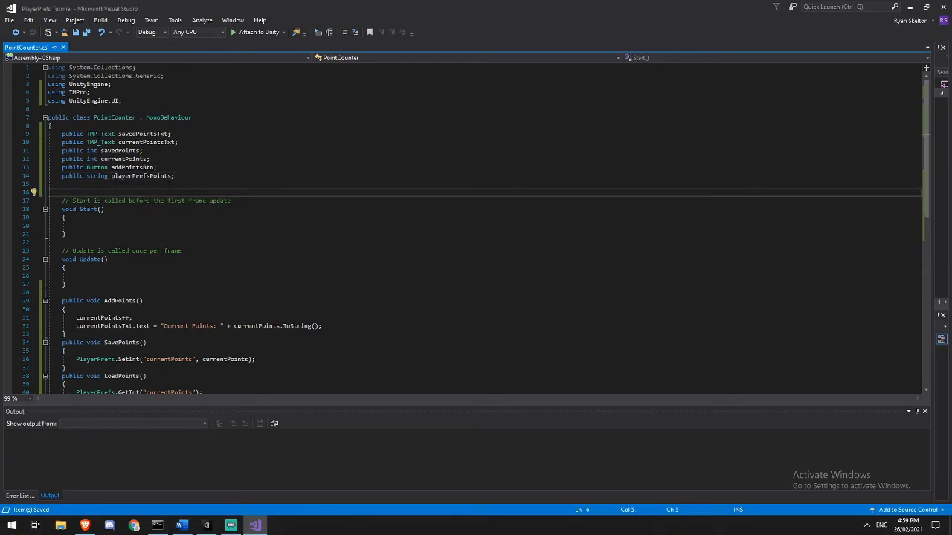
# Replace the "currentPoints" key literal in SetInt with the playerPrefsPoints variable.
pyautogui.scroll(-3)
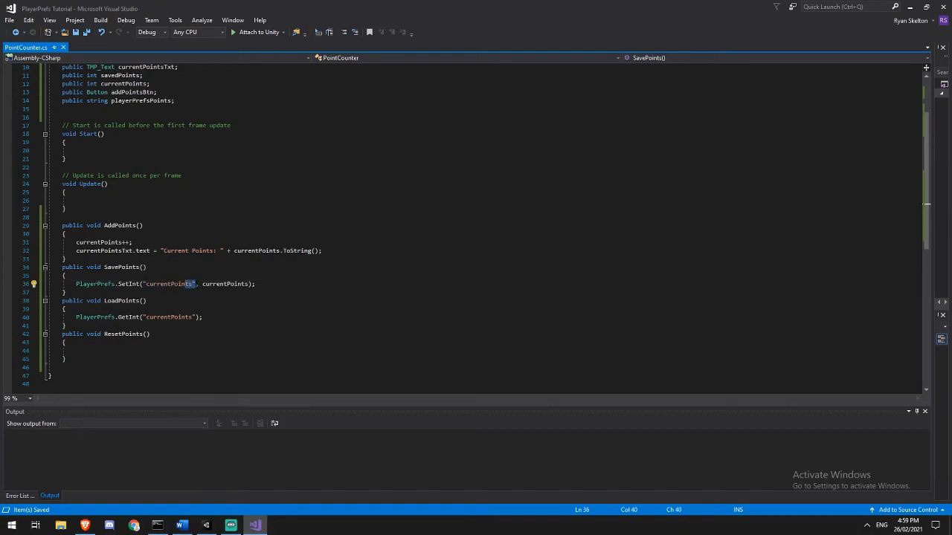
pyautogui.doubleClick(166, 283)
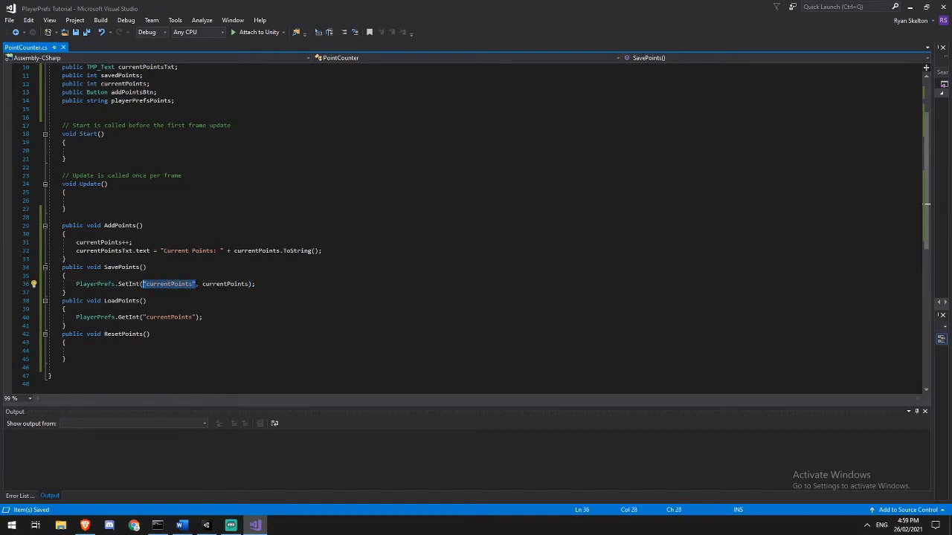
pyautogui.write('playerprefs')
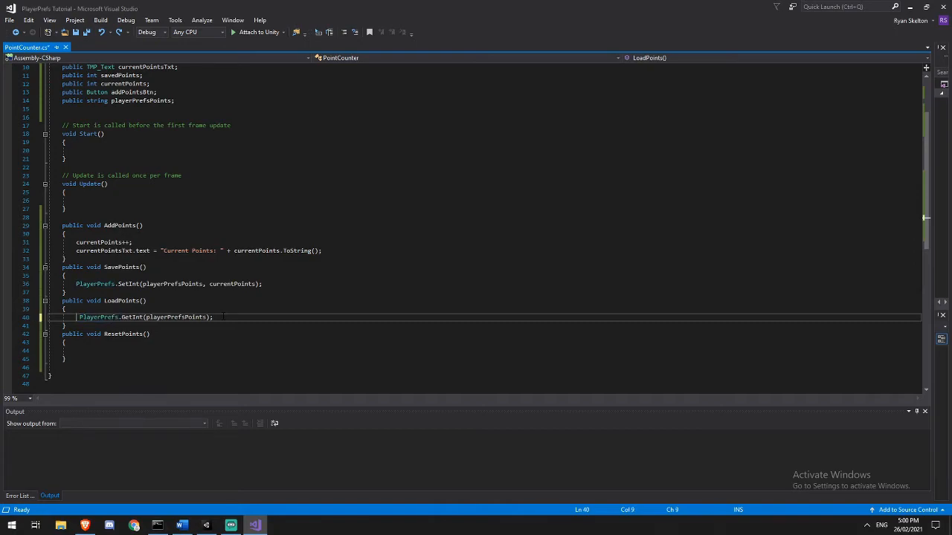
# In LoadPoints assign savedPoints from GetInt and show "Saved Points: " + savedPoints.ToString().
pyautogui.write('savedPoints =')
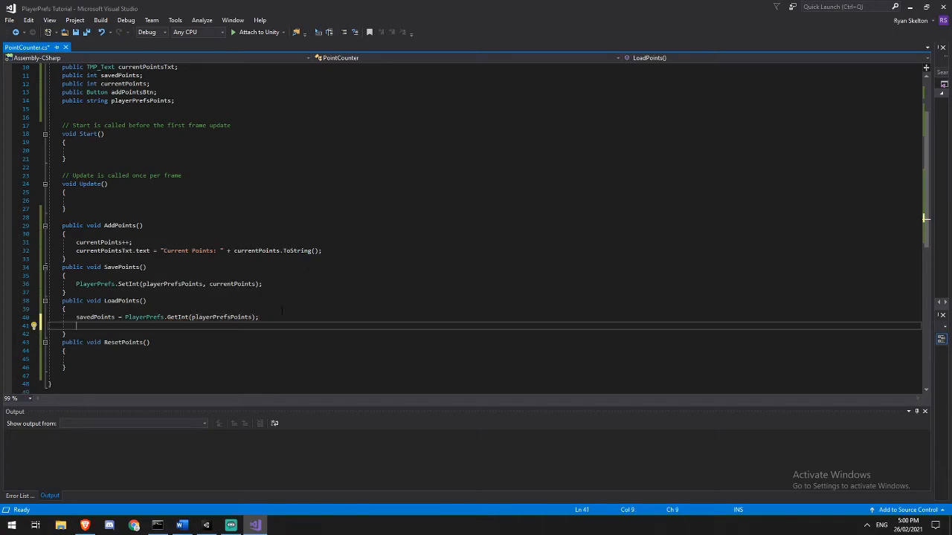
pyautogui.write('savePointsTxt.text = savedpoi')
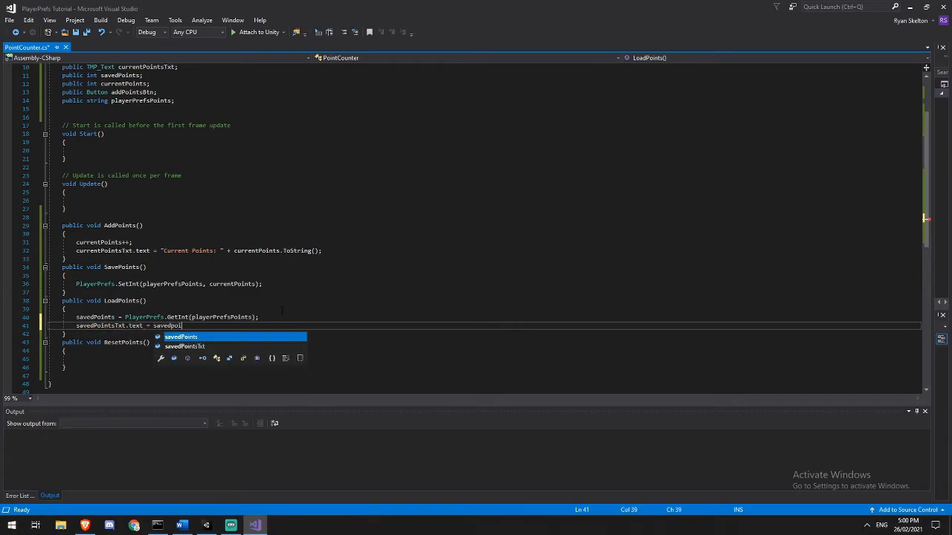
pyautogui.write('nts.ToString();')
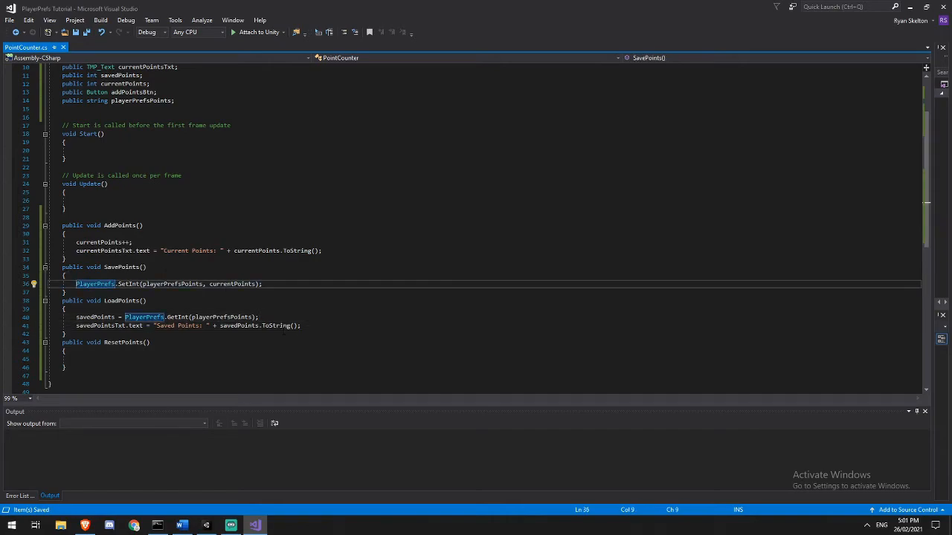
pyautogui.click(95, 316)
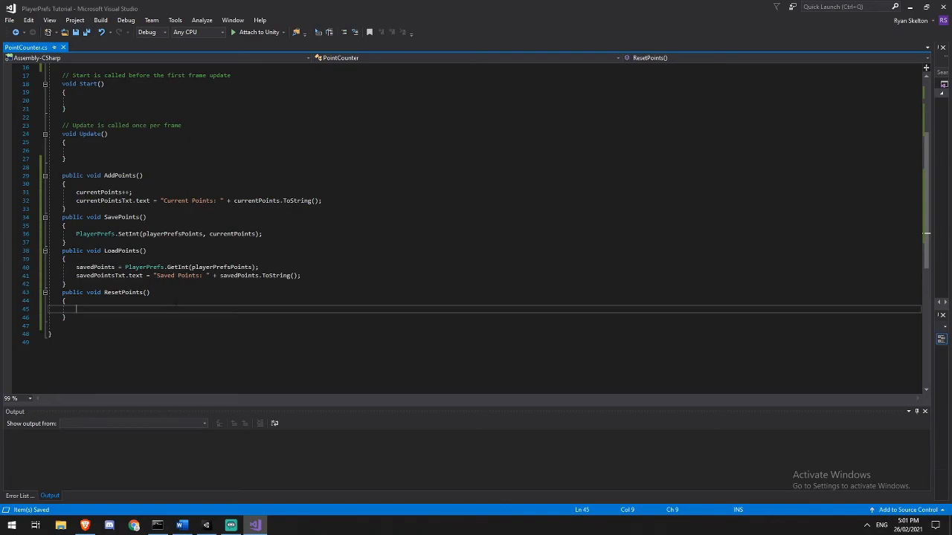
# Write PlayerPrefs.DeleteKey(playerPrefsPoints); in ResetPoints.
pyautogui.write('PlayerPrefs')
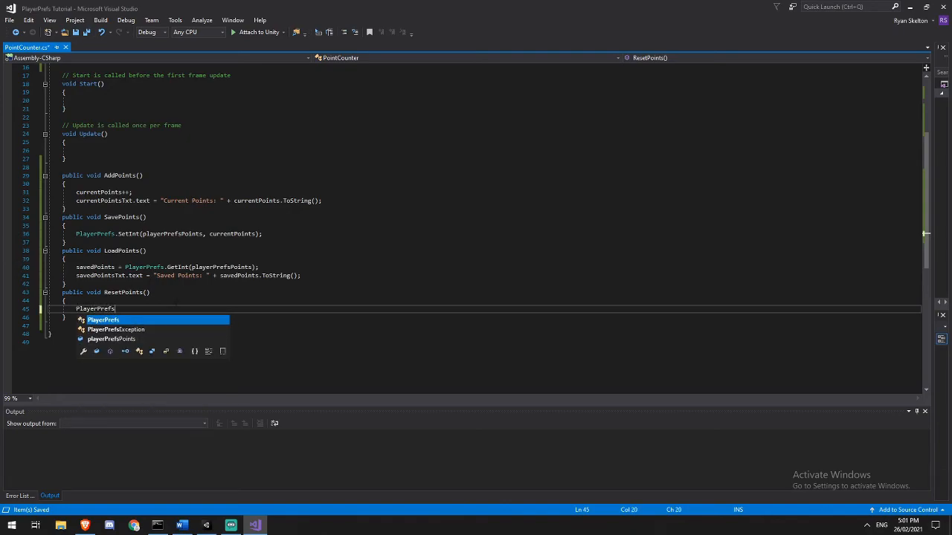
pyautogui.write('.')
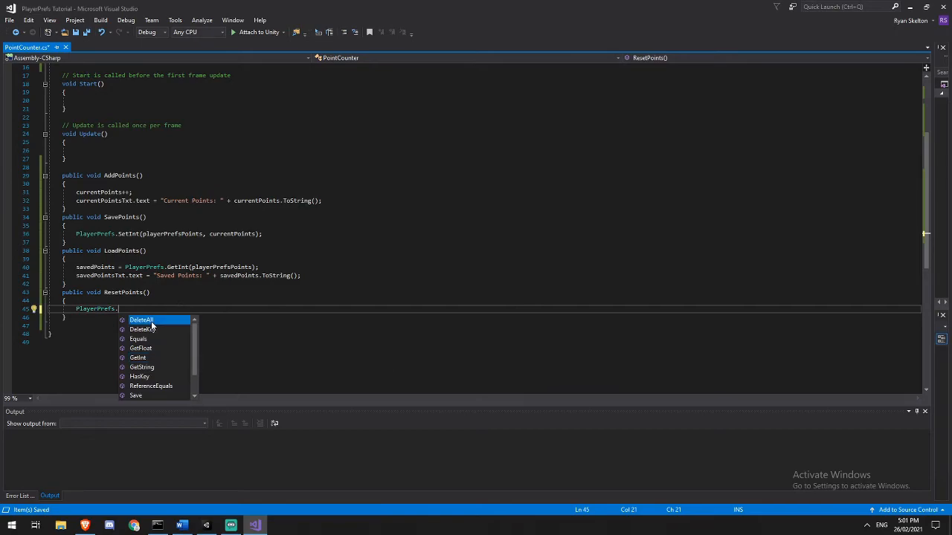
pyautogui.moveTo(142, 320)
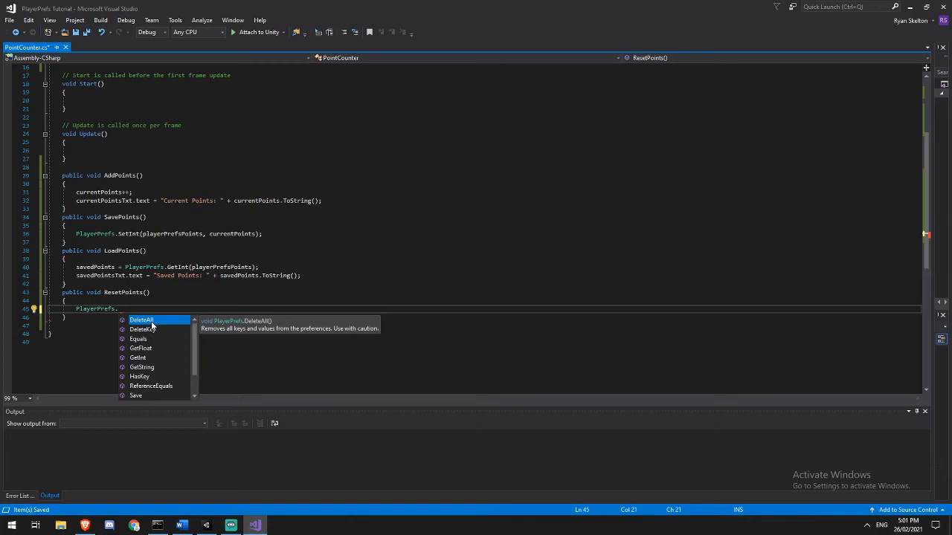
pyautogui.moveTo(142, 330)
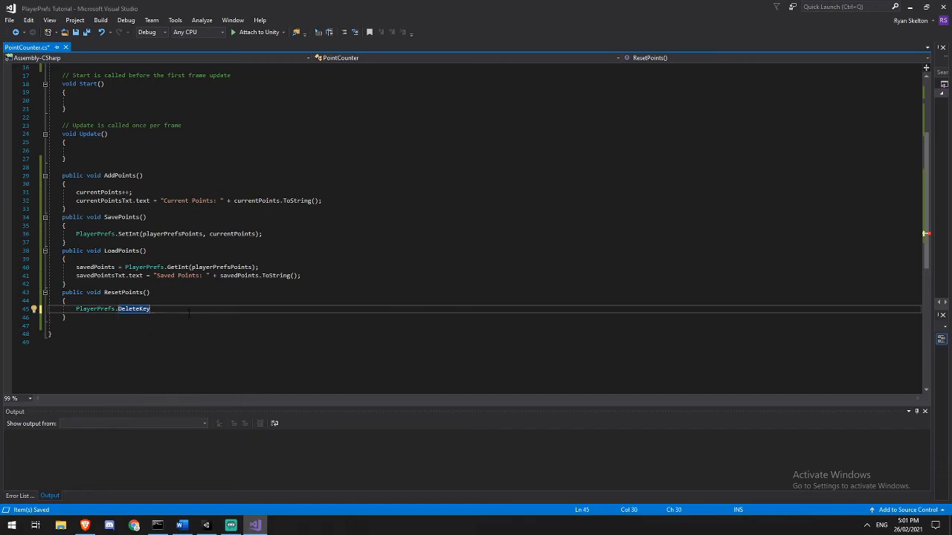
pyautogui.write('(')
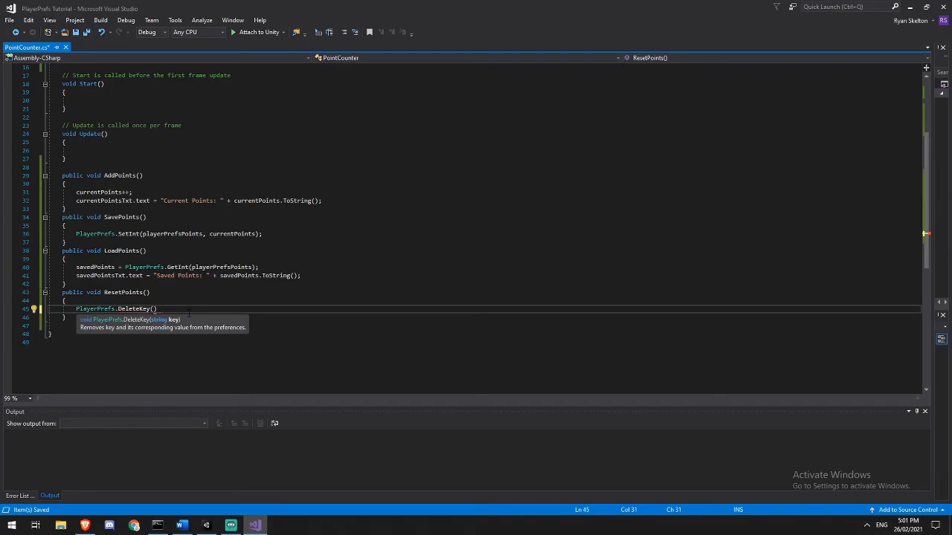
pyautogui.write('playerPrefsPoint')
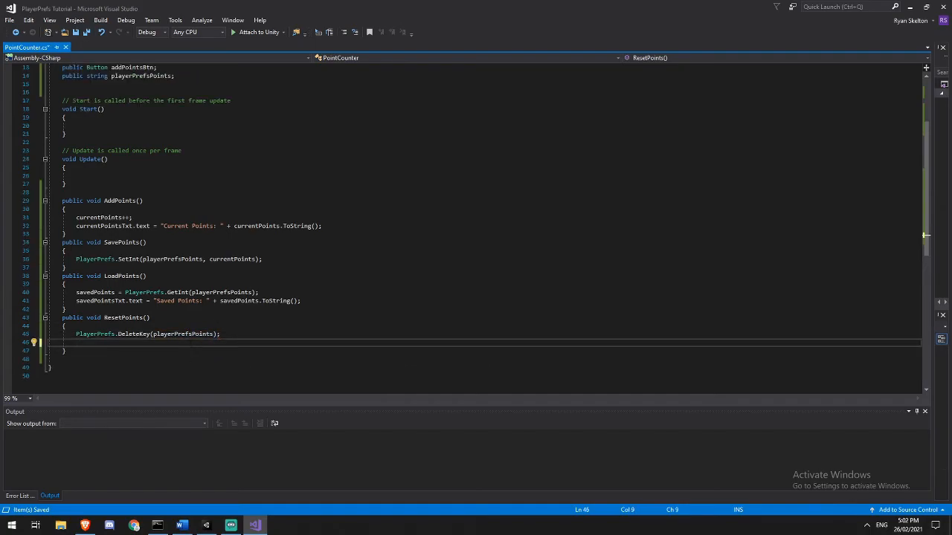
# Set savedPointsTxt.text = "Saved Points:"; in ResetPoints.
pyautogui.write('savedPointsTxt')
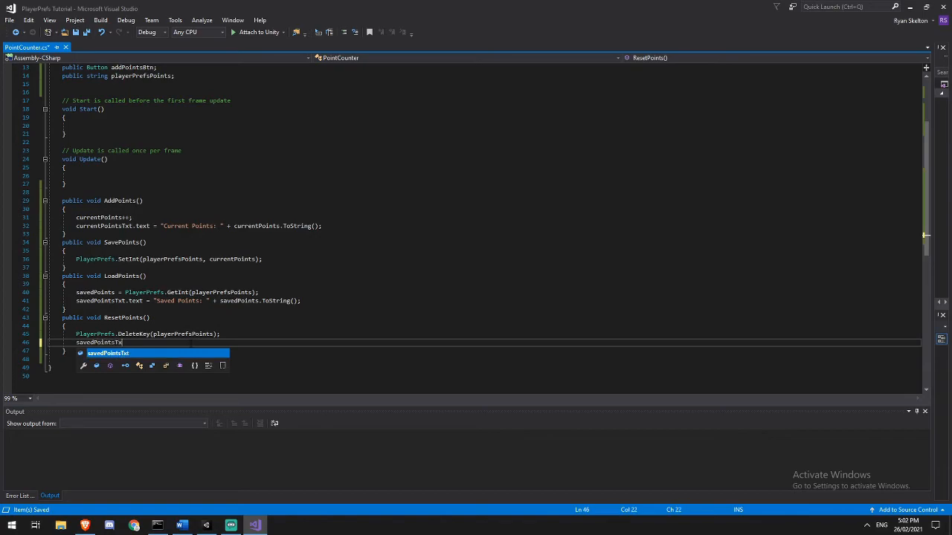
pyautogui.write('.text = "Saved Points:')
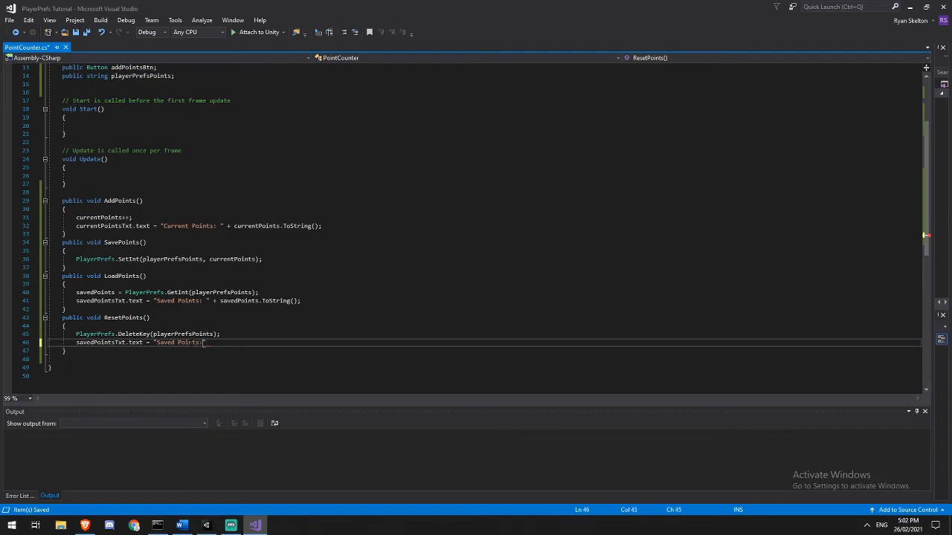
pyautogui.write('";')
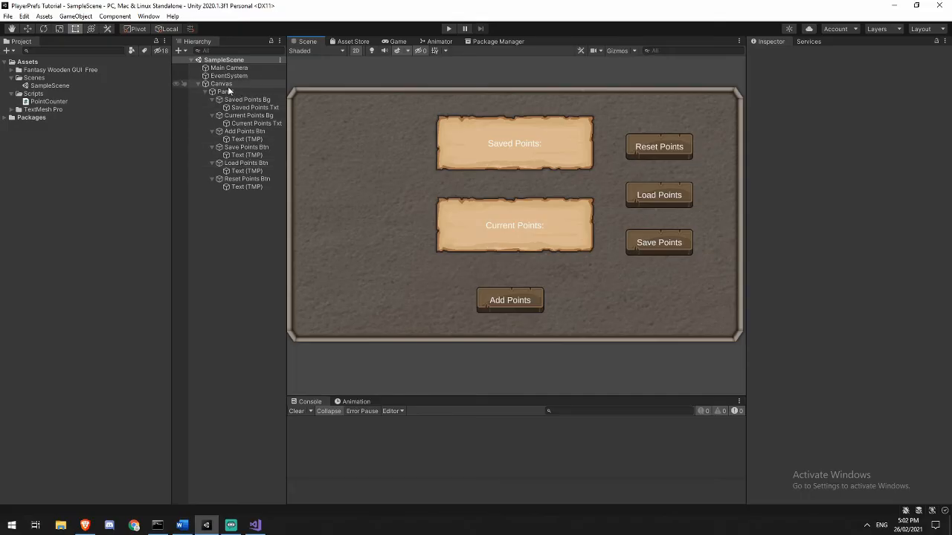
# Enter currentPoints as the Panel's Point Counter Player Prefs Points key.
pyautogui.click(226, 93)
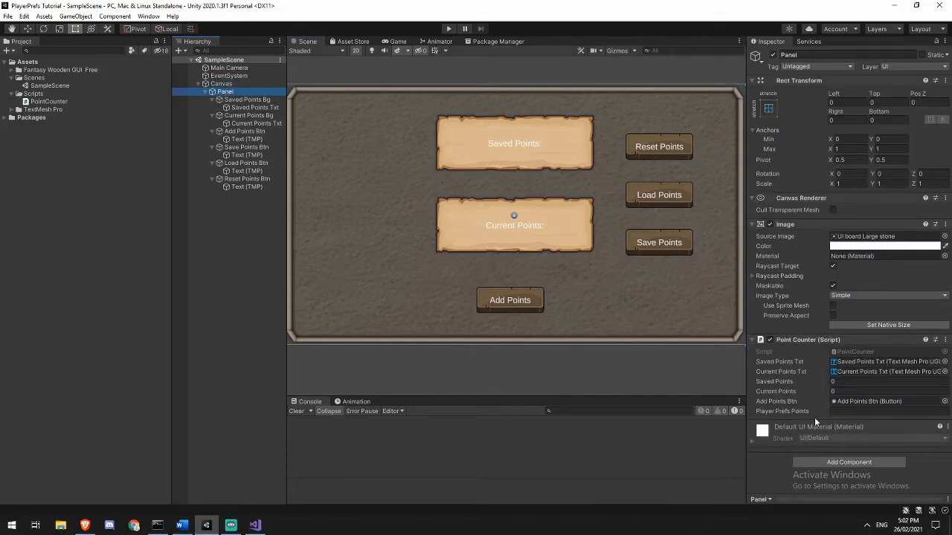
pyautogui.write('currentPoints')
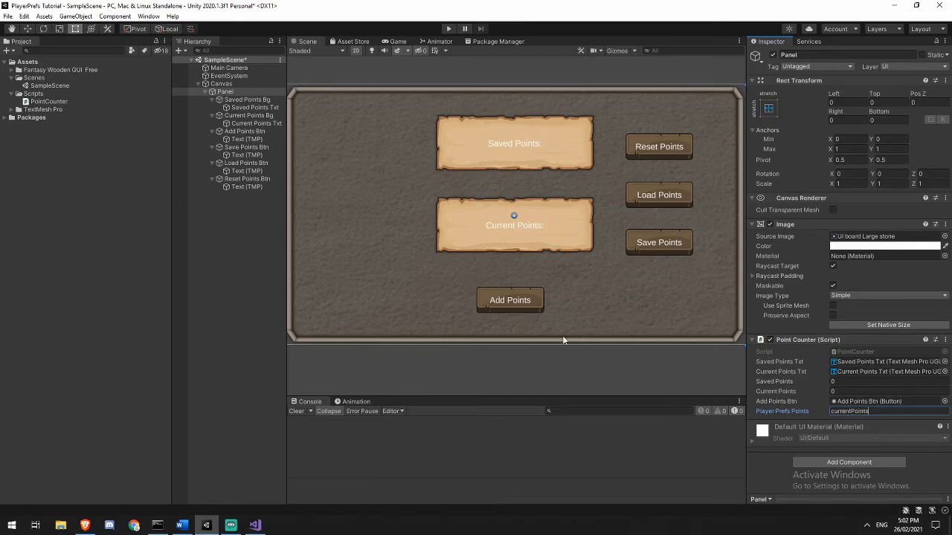
# Wire the Reset Points and Save Points buttons' On Click events to PointCounter methods.
pyautogui.click(247, 178)
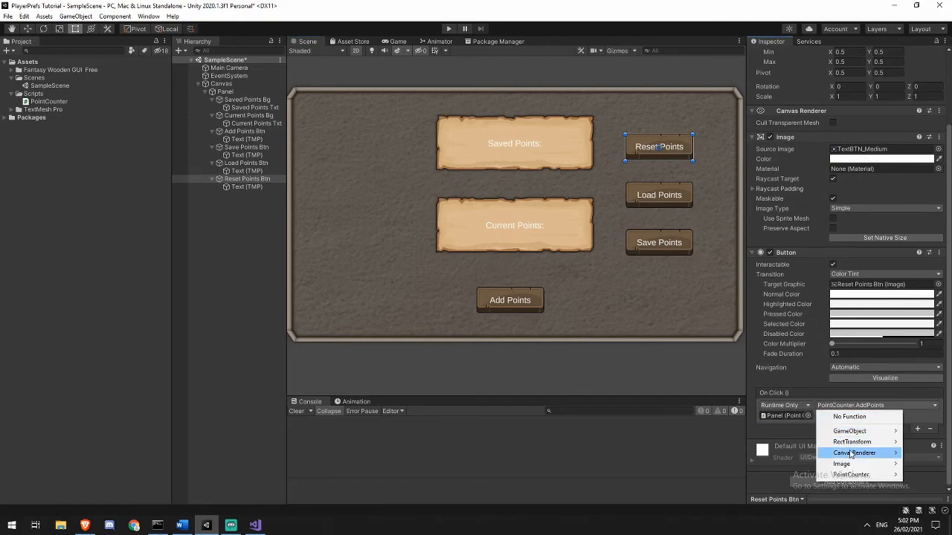
pyautogui.click(850, 475)
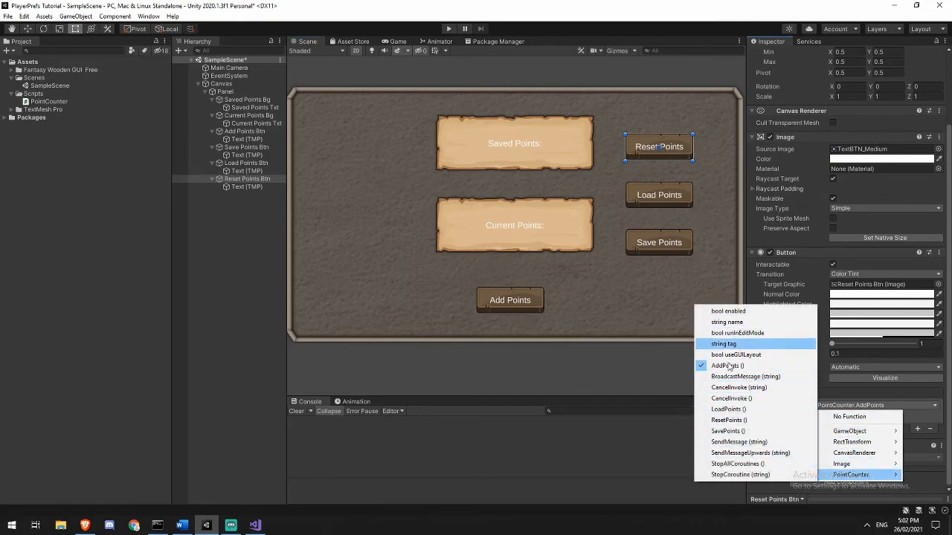
pyautogui.click(728, 419)
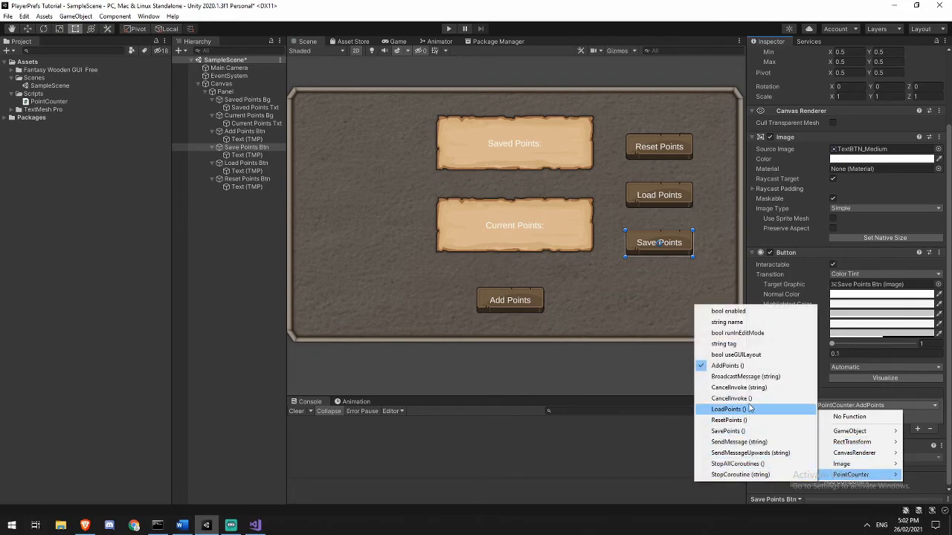
pyautogui.click(727, 408)
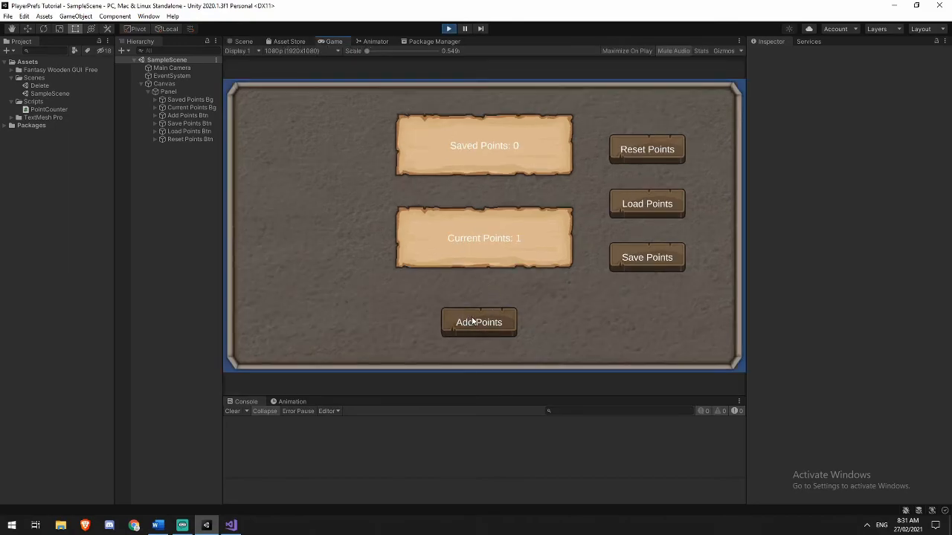
# In Play mode add points to 17, save them, and restart to confirm they load.
pyautogui.click(478, 321)
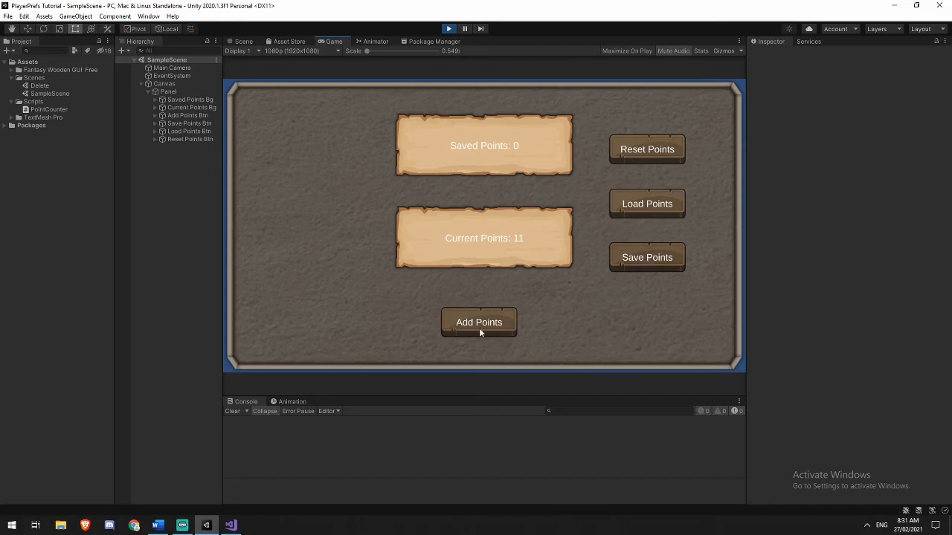
pyautogui.click(478, 322)
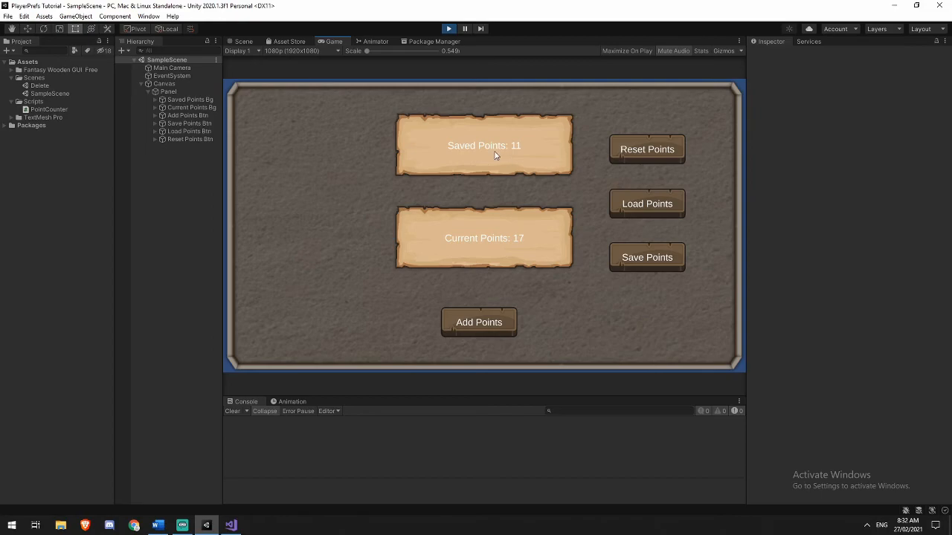
pyautogui.moveTo(636, 222)
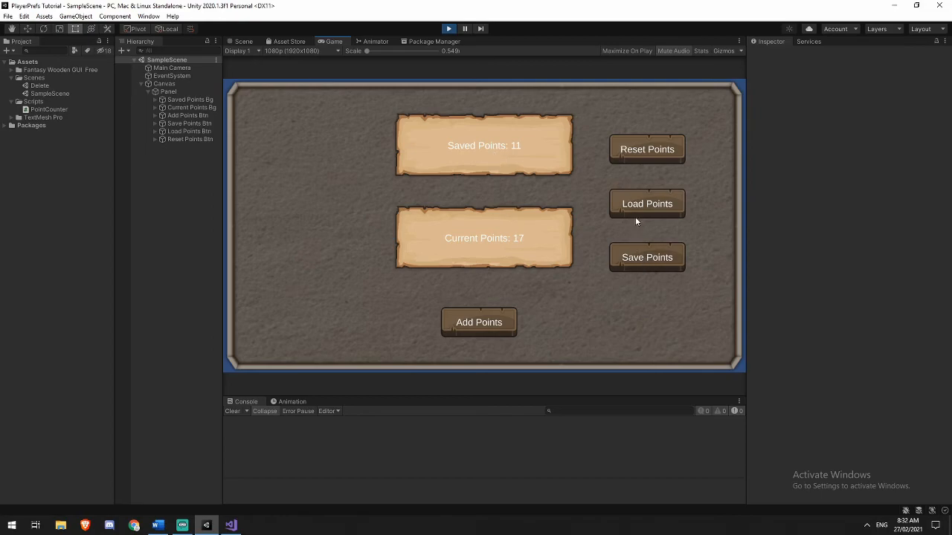
pyautogui.click(645, 256)
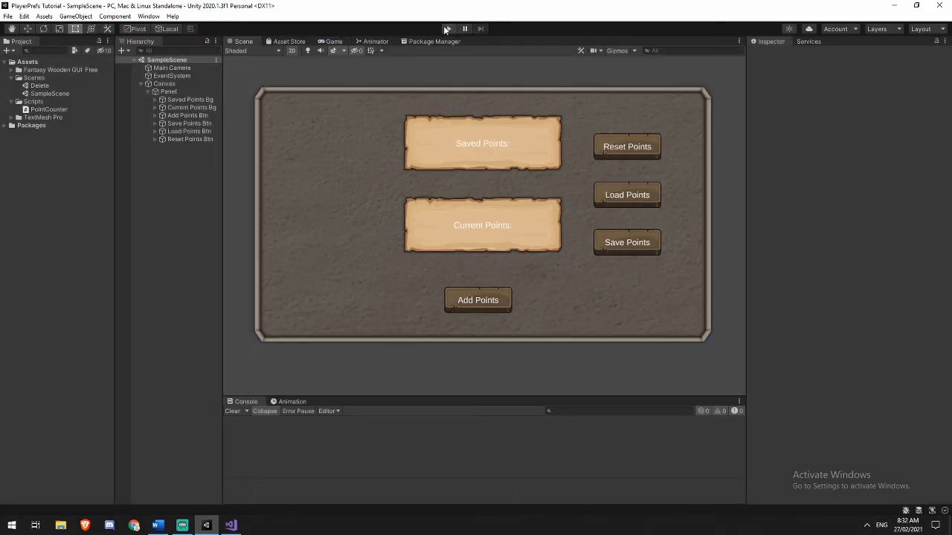
pyautogui.click(449, 28)
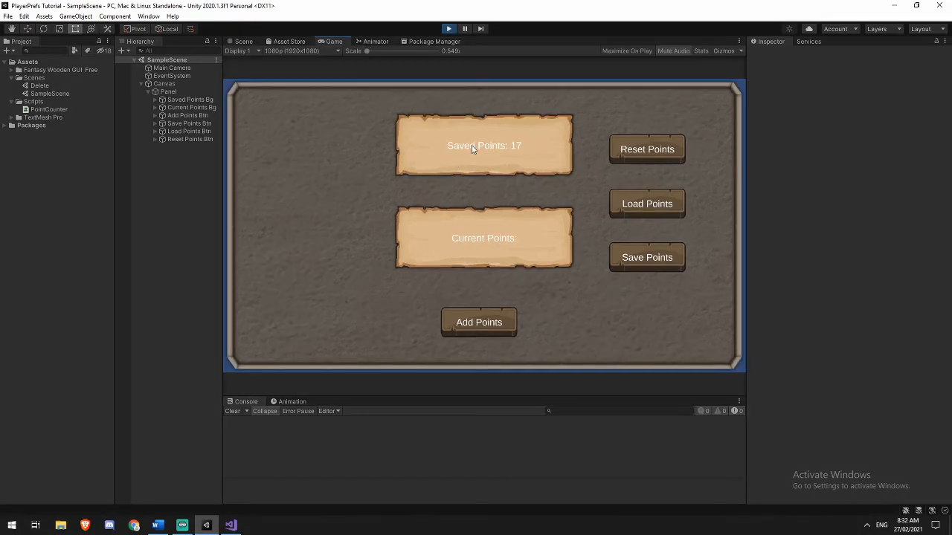
pyautogui.click(645, 148)
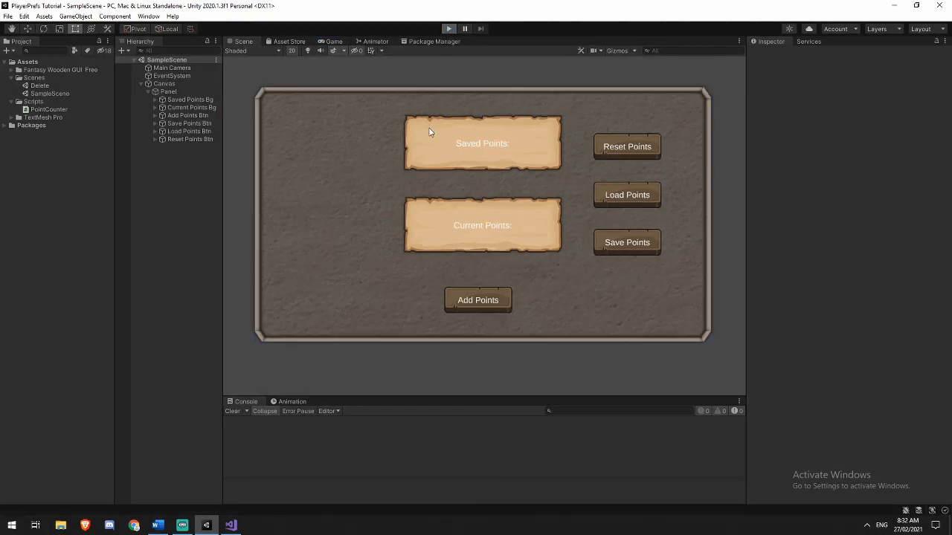
# Replay, add and save 6 points, then reset to clear the Saved Points label.
pyautogui.click(449, 28)
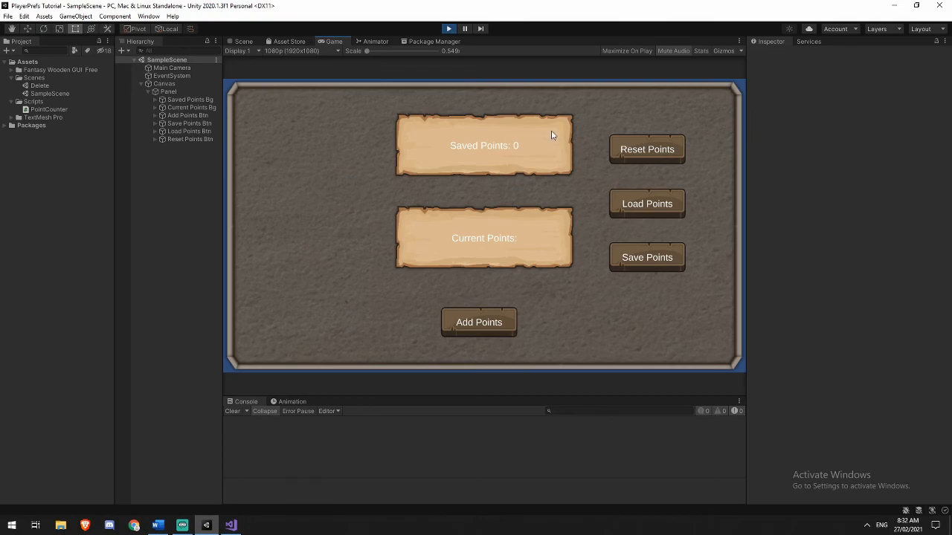
pyautogui.click(479, 321)
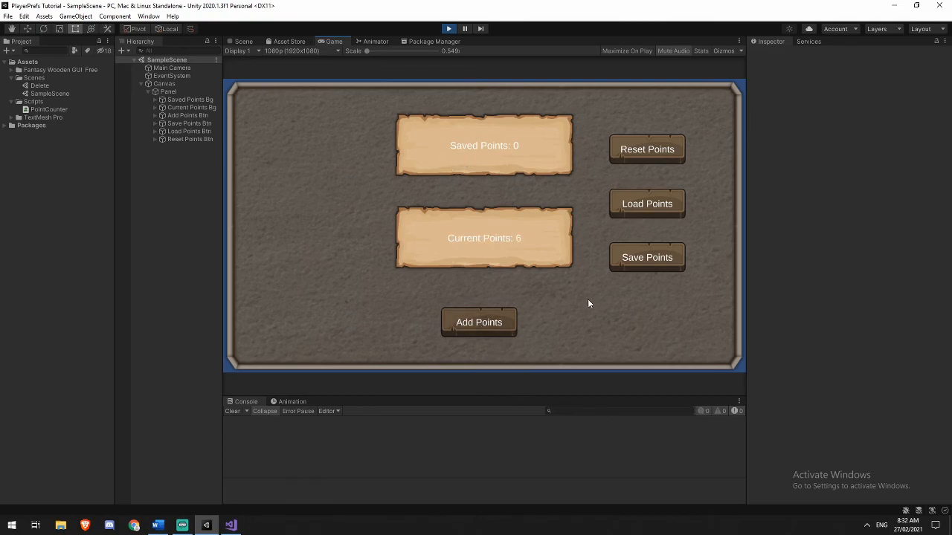
pyautogui.click(645, 256)
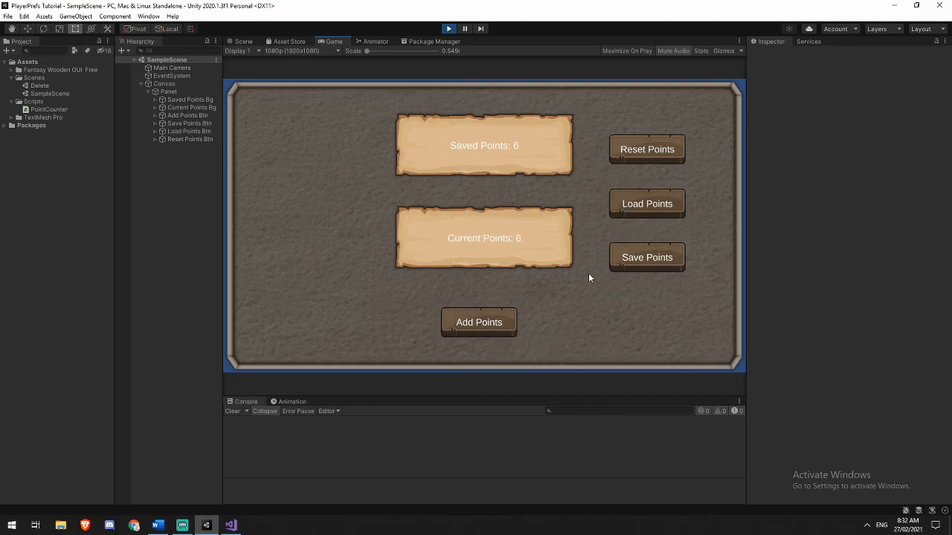
pyautogui.click(448, 28)
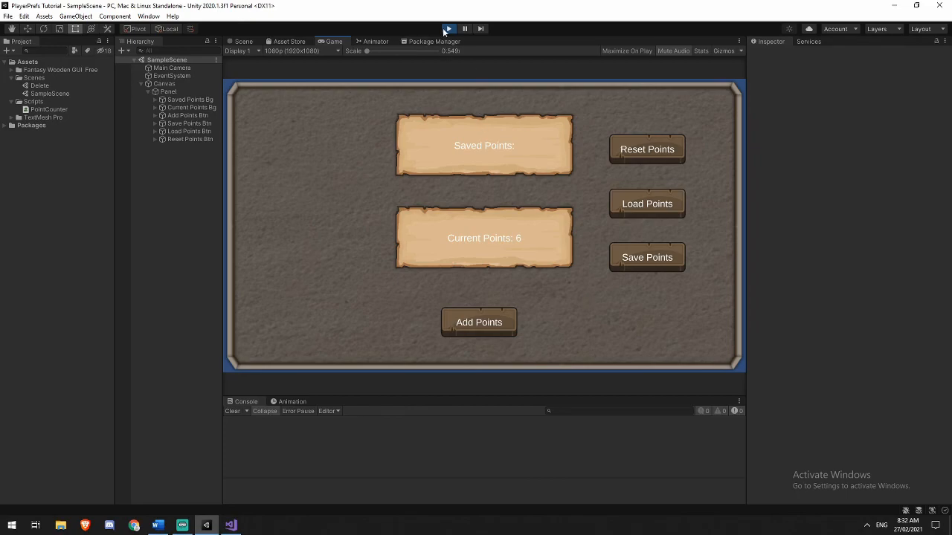